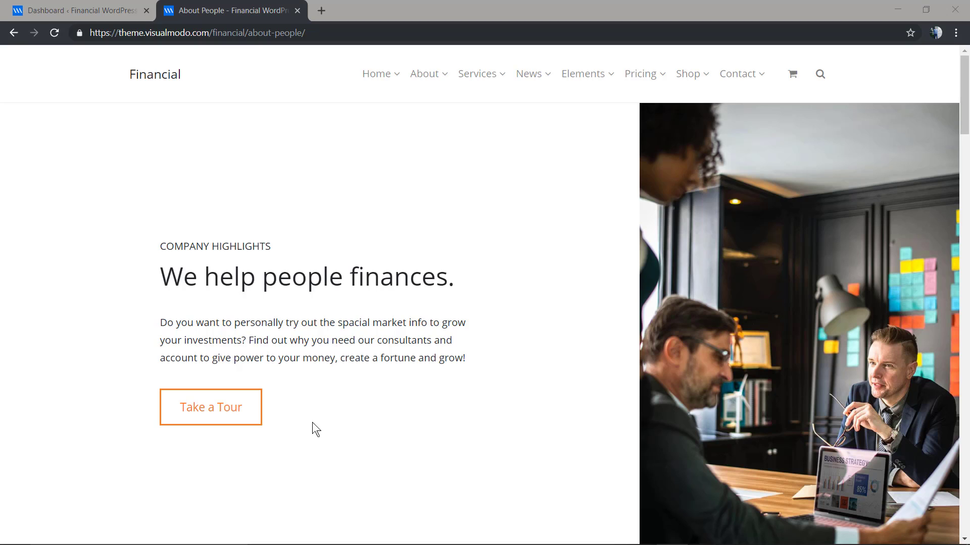
mouse_move(292, 427)
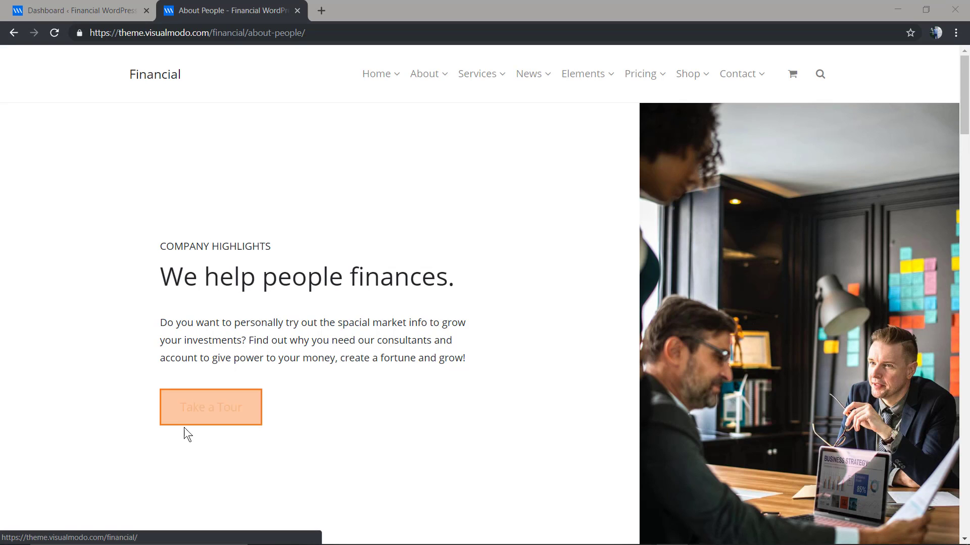
mouse_move(222, 421)
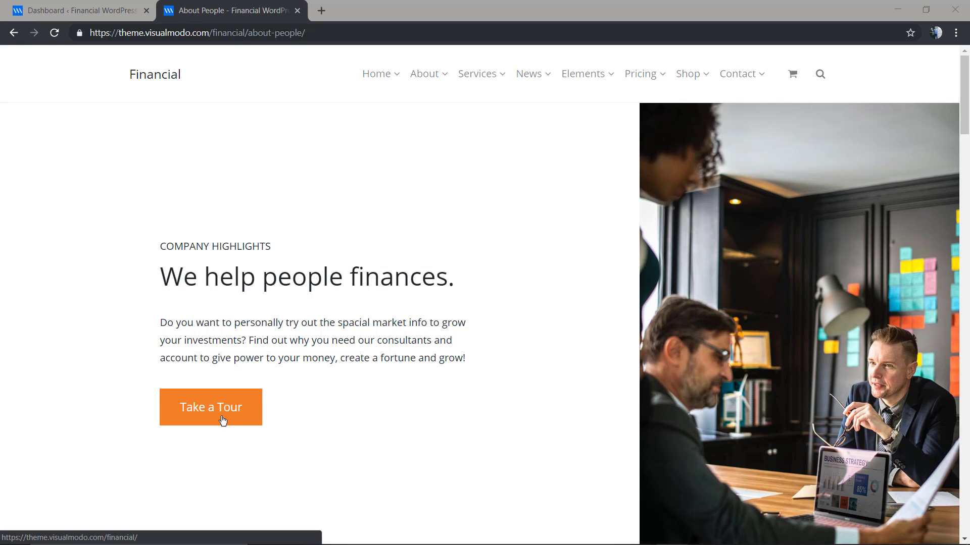
mouse_move(186, 60)
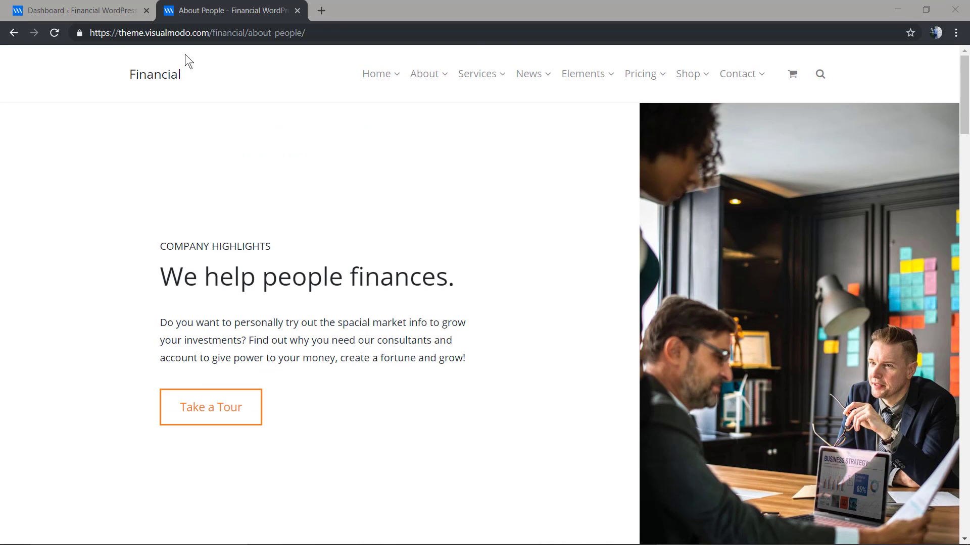
- Leave the About People demo page and switch back to the WordPress dashboard tab
click(75, 11)
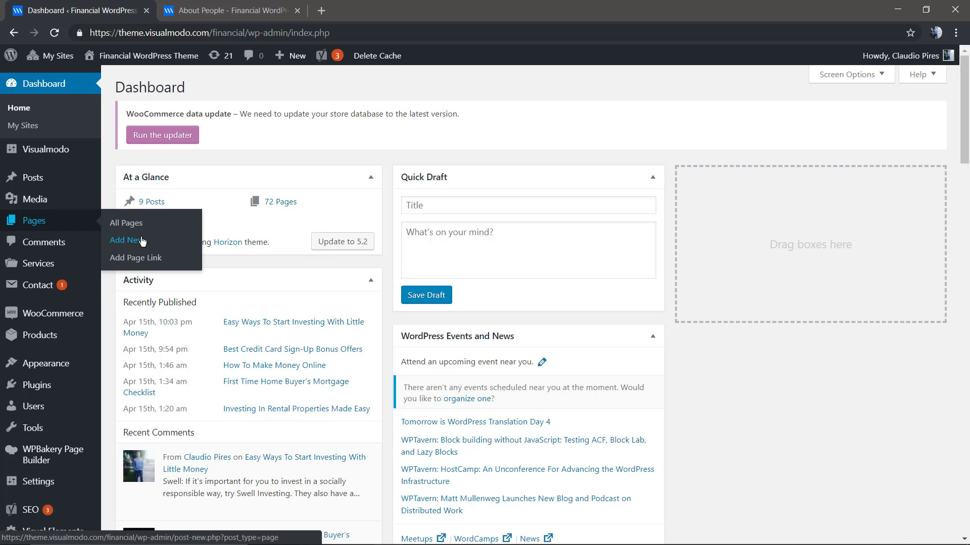
- Start a new page from the Pages menu in the admin sidebar
click(125, 240)
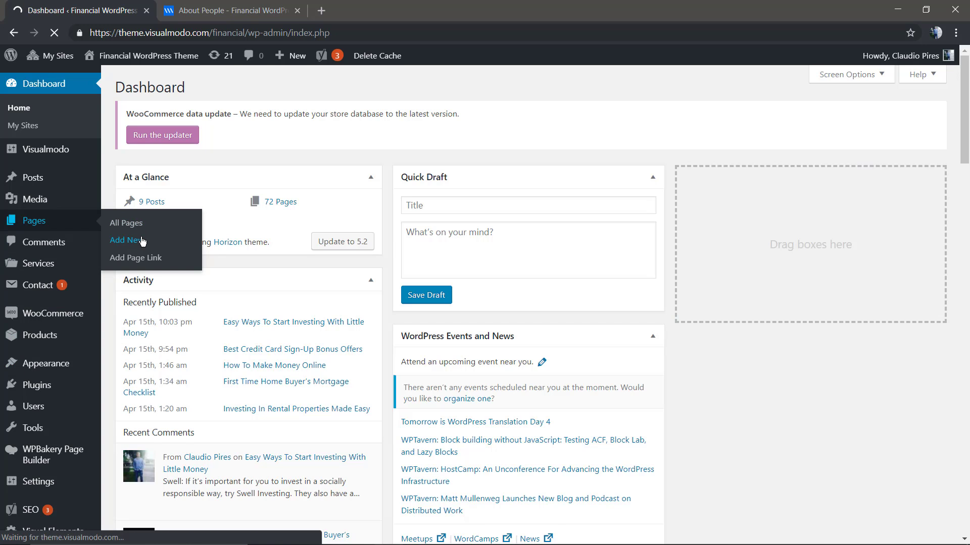
click(127, 240)
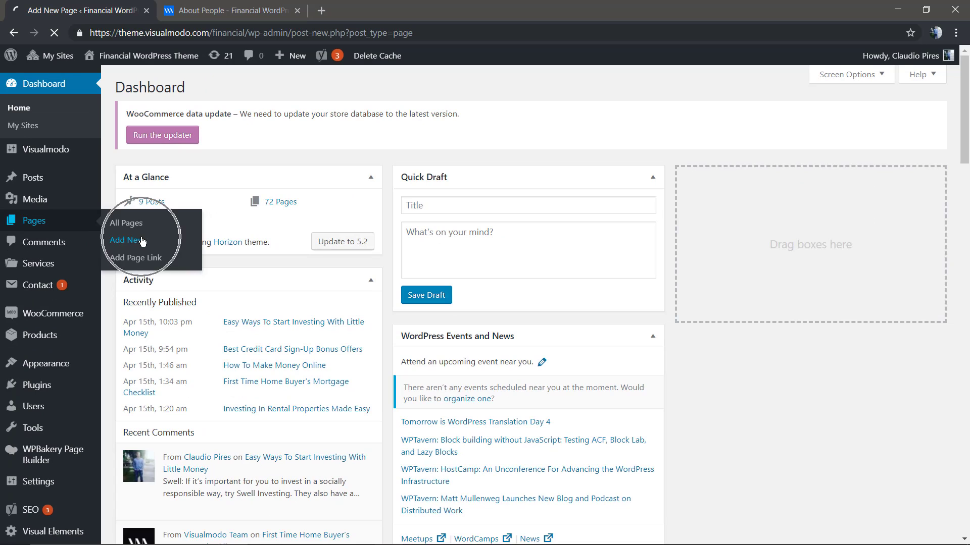
click(125, 240)
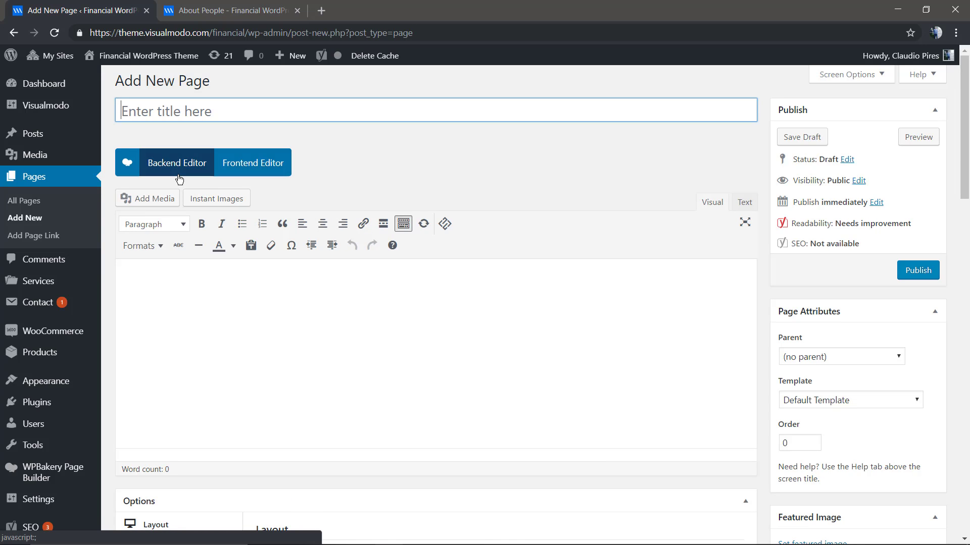
- Title the page 'Buttons' and switch it to the WPBakery backend editor
text(B)
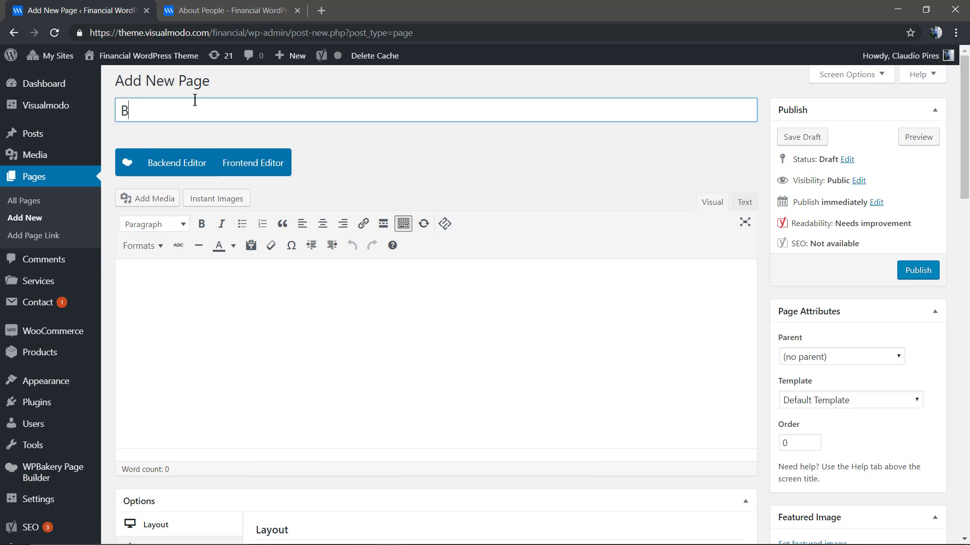
text(uttons)
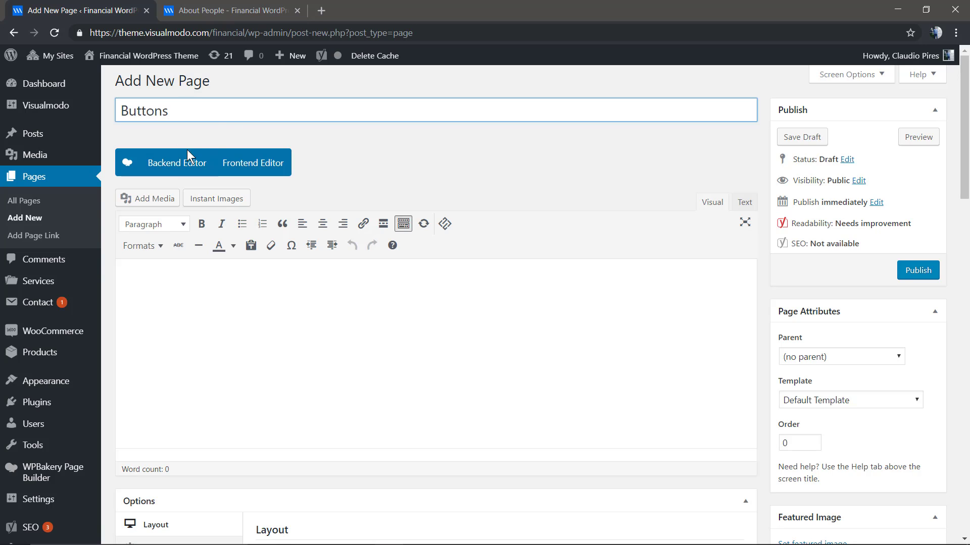
click(176, 162)
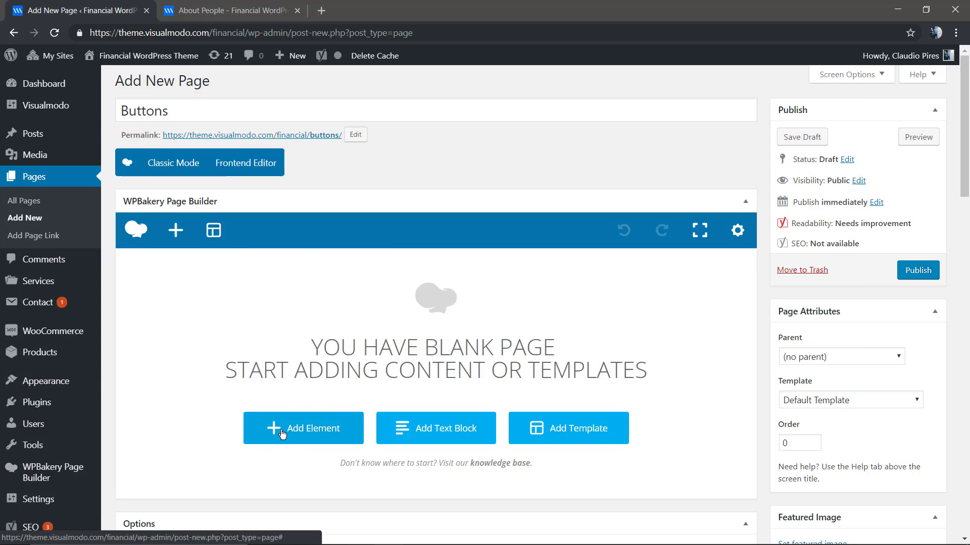
- Open the Add Element catalogue for the empty Buttons page
click(303, 428)
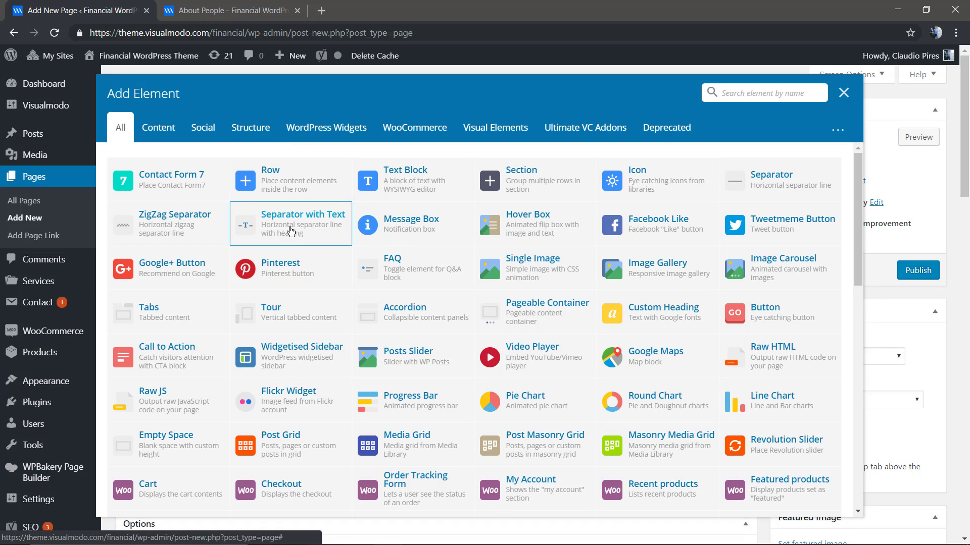
mouse_move(762, 236)
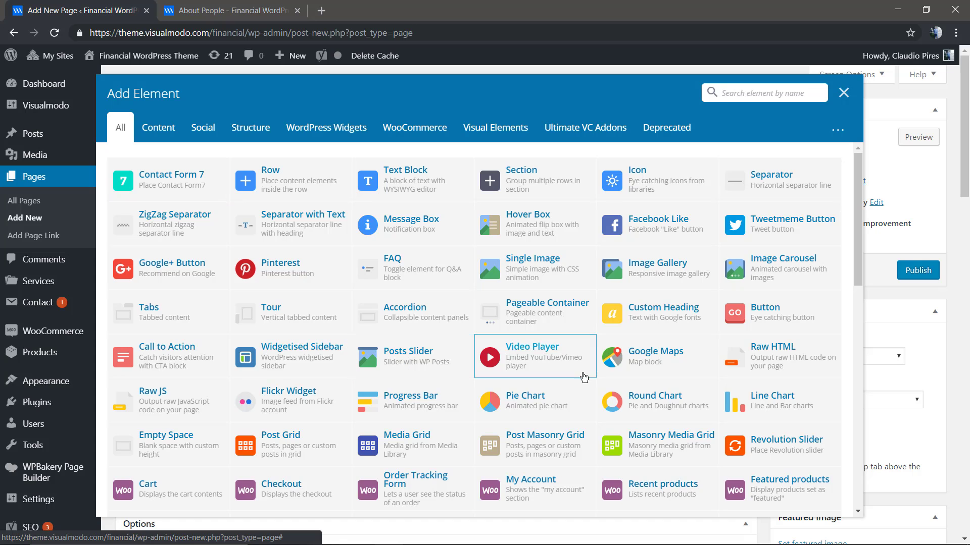
mouse_move(299, 369)
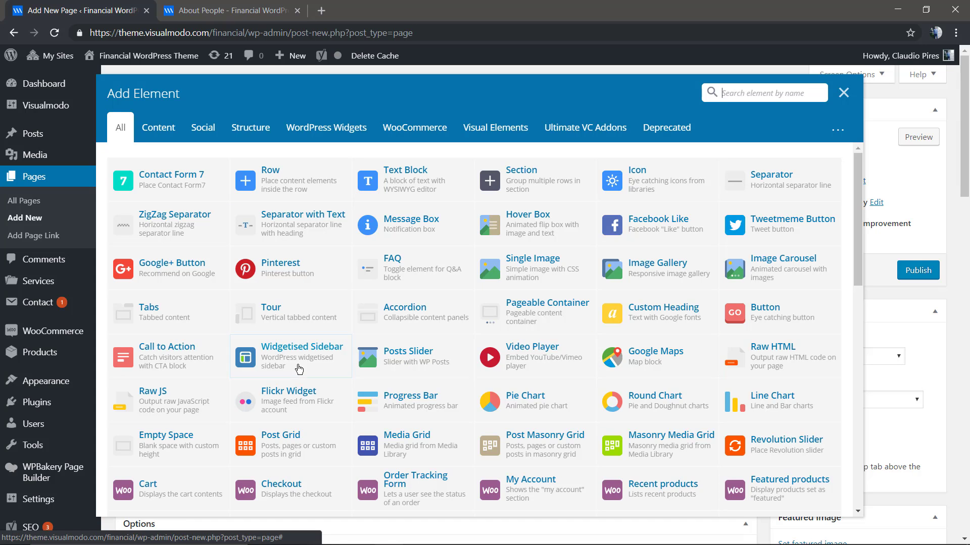
mouse_move(779, 314)
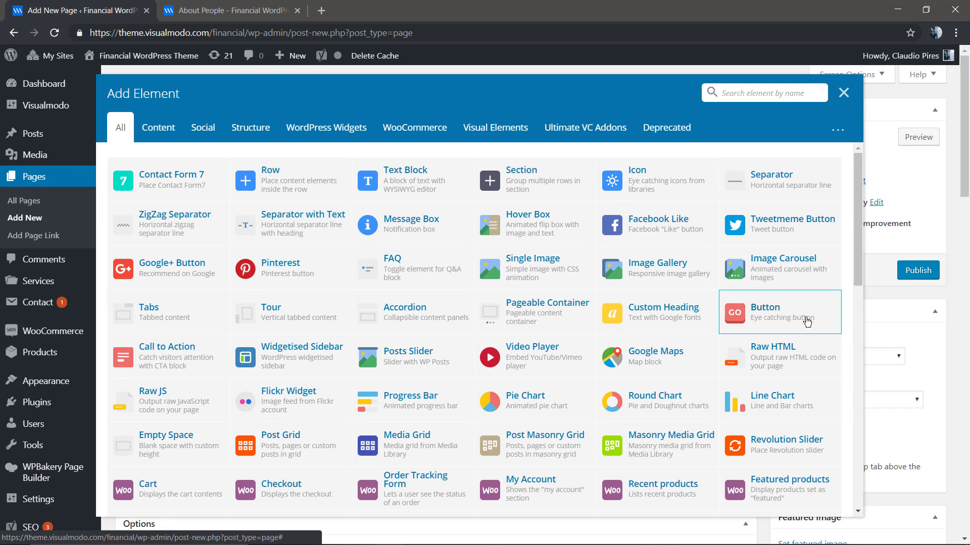
- Add a Button element and replace its text with 'Read me!'
click(780, 312)
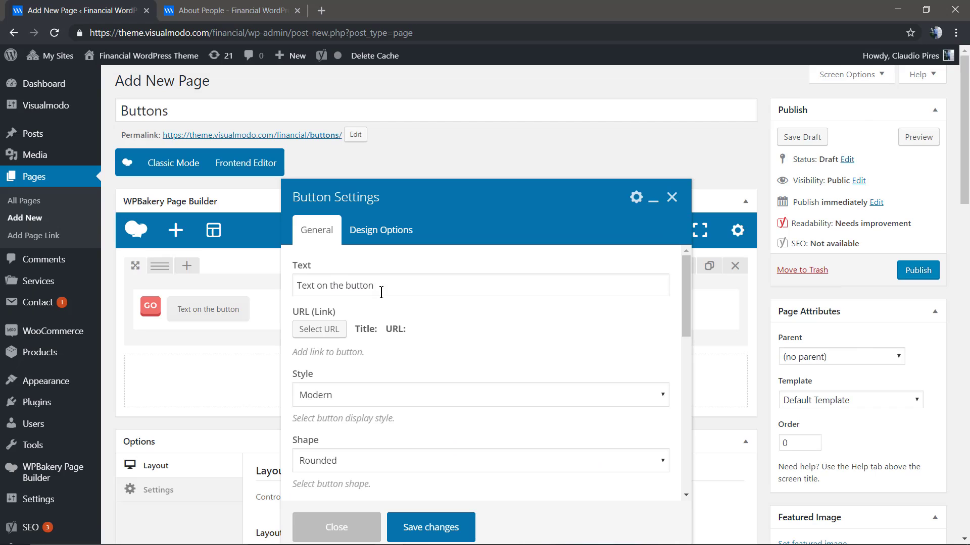
double_click(360, 285)
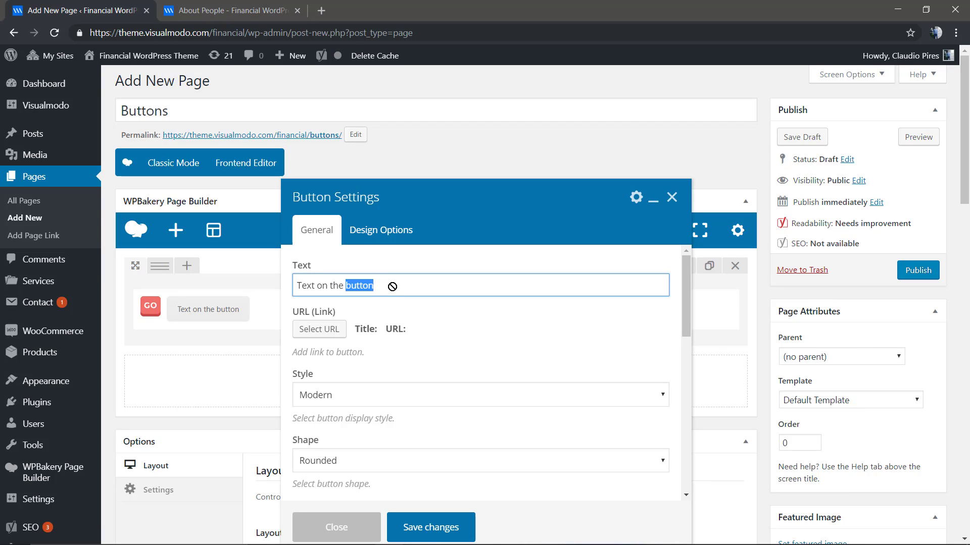
triple_click(359, 285)
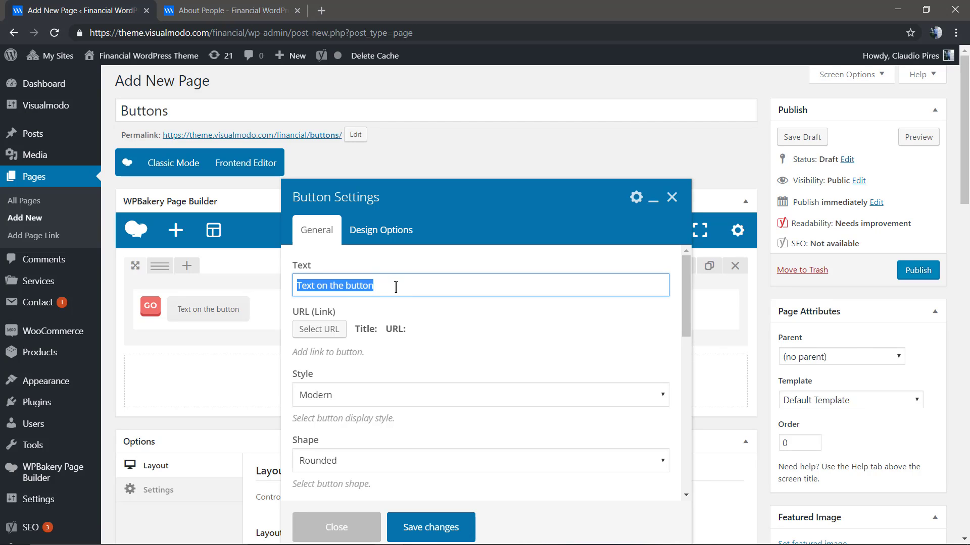
text(Read me!)
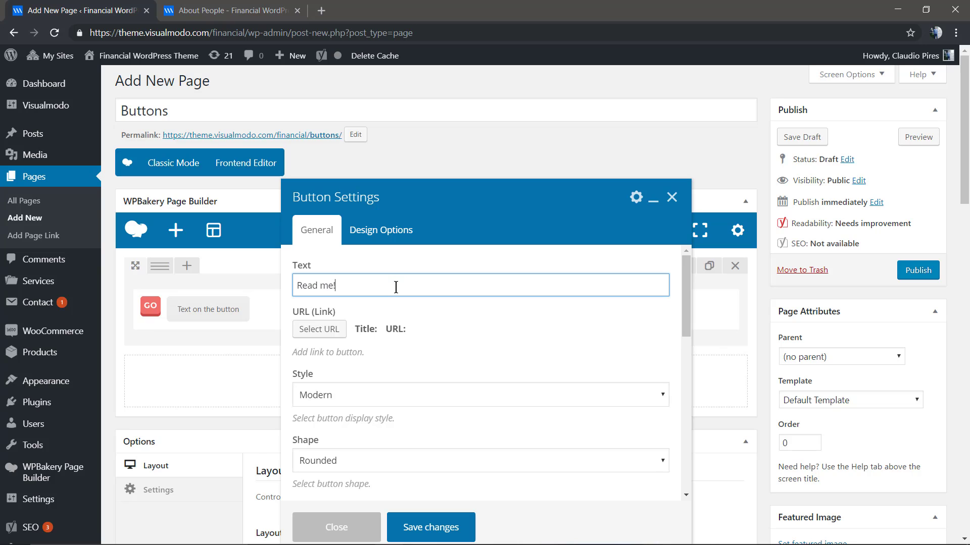
click(319, 328)
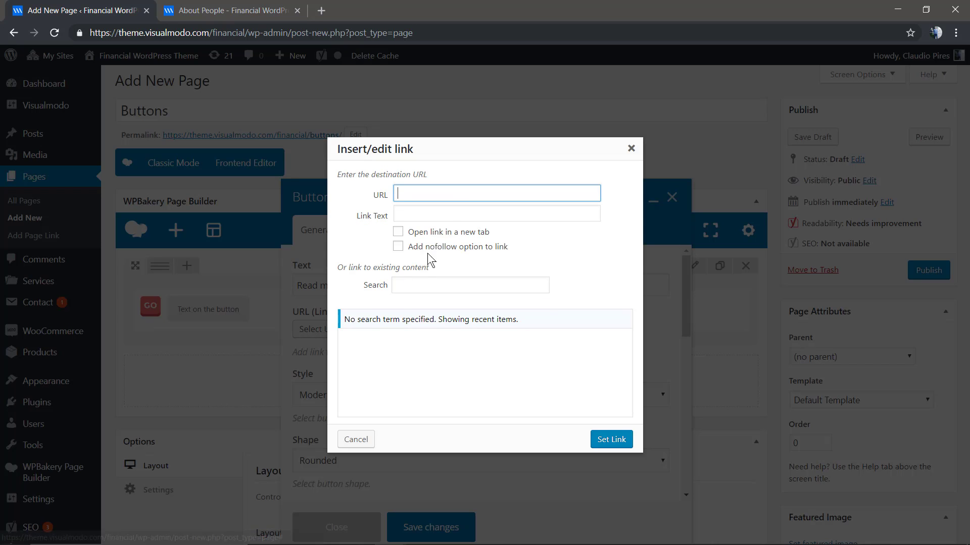
text(https://visualm)
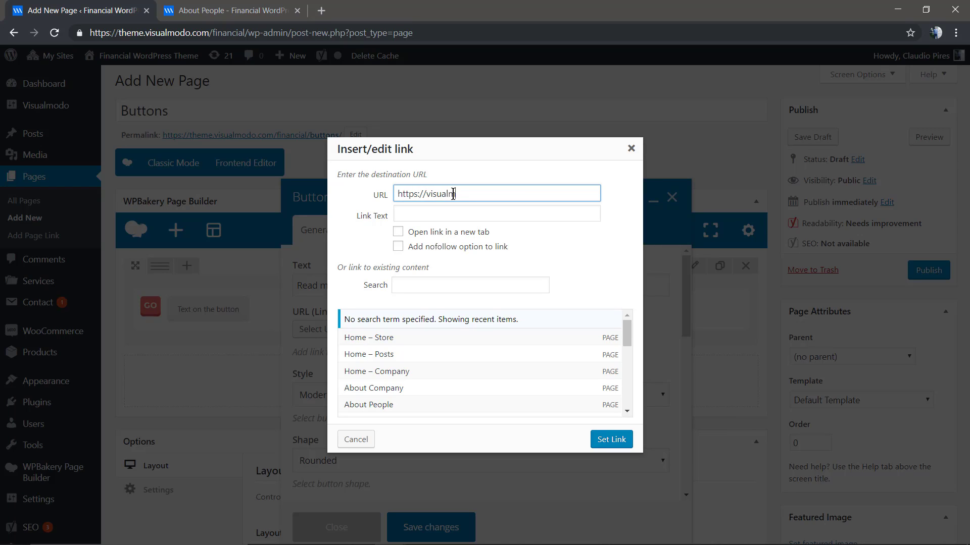
text(o)
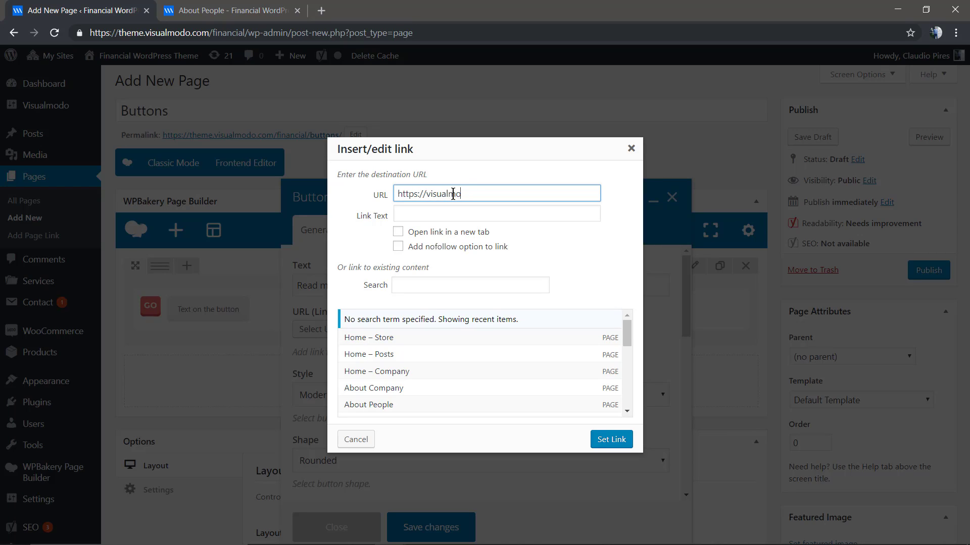
text(do)
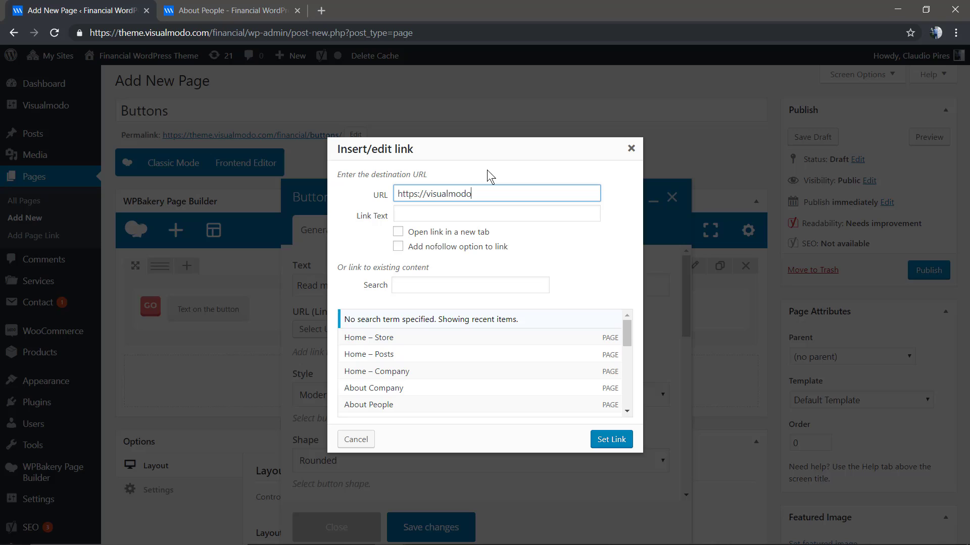
text(.com)
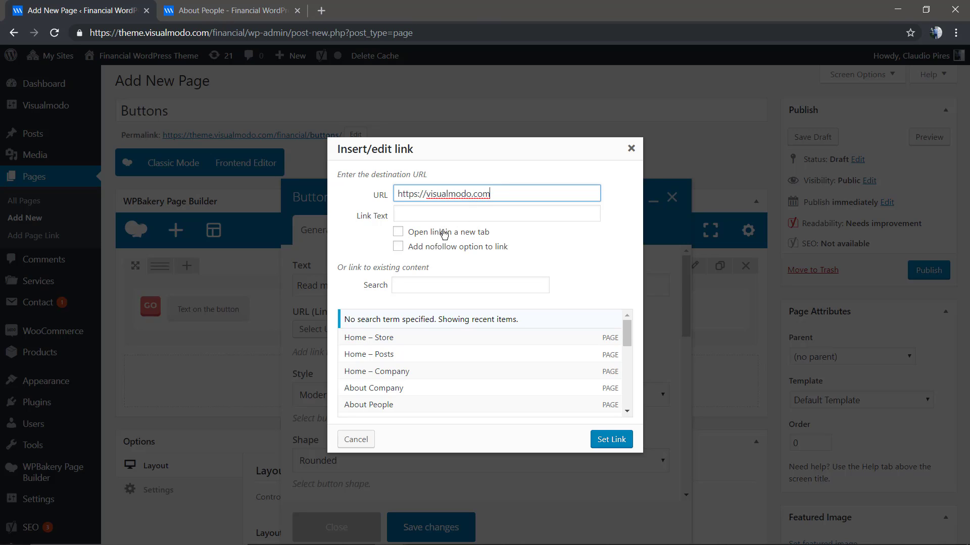
mouse_move(408, 254)
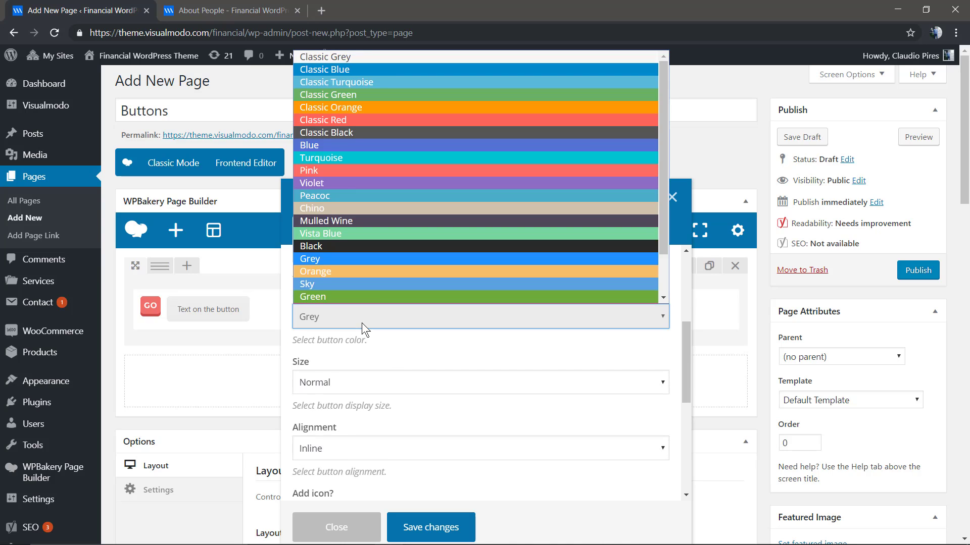
- Choose the button colour in the Color dropdown, trying White and ending on Black
scroll(down, 3)
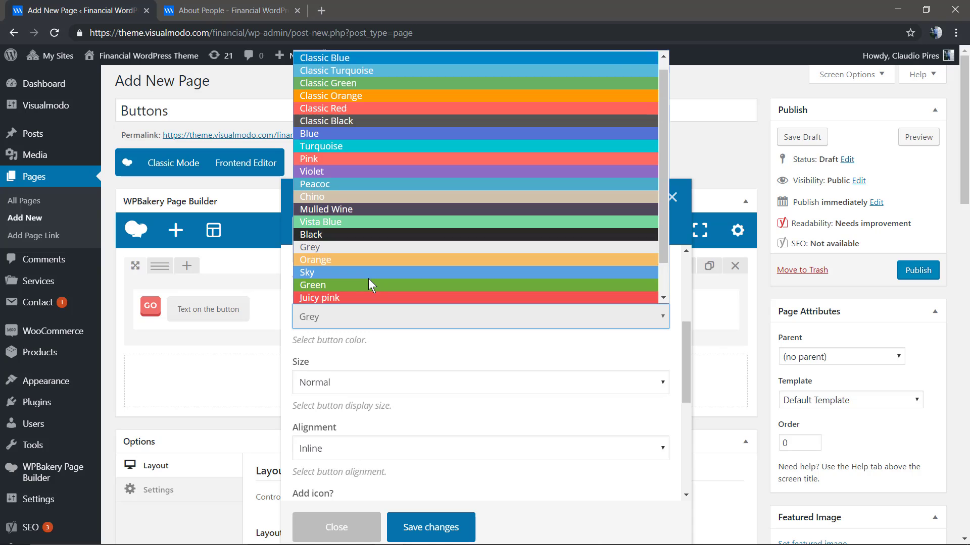
scroll(down, 3)
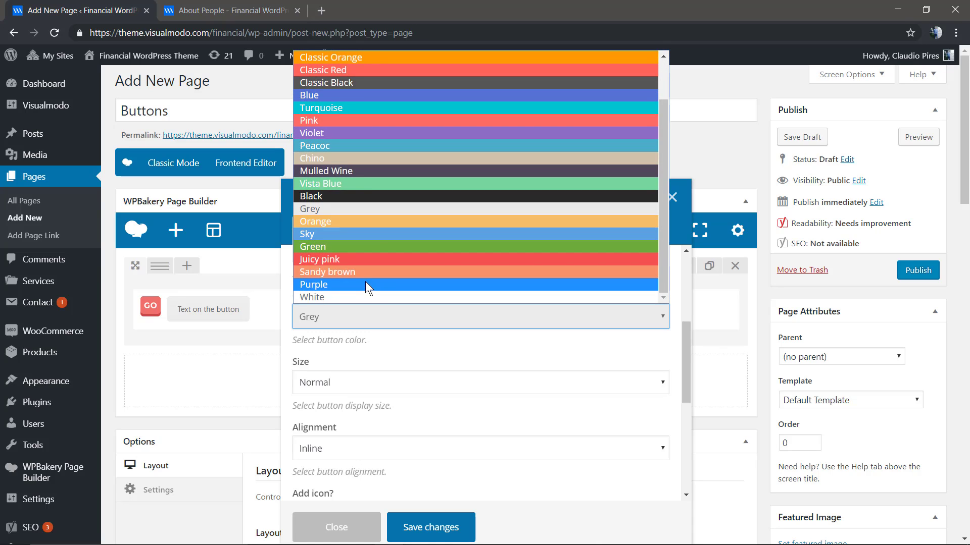
mouse_move(399, 184)
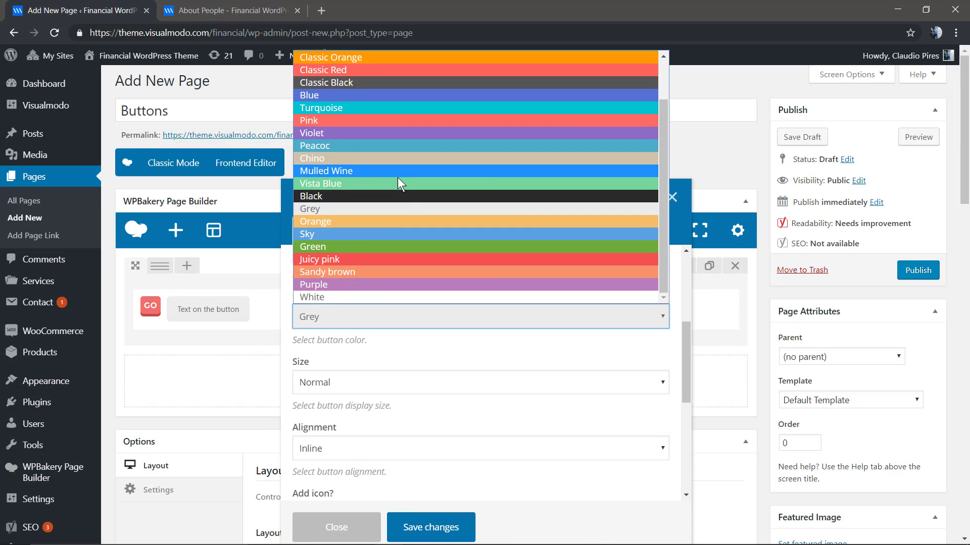
click(312, 297)
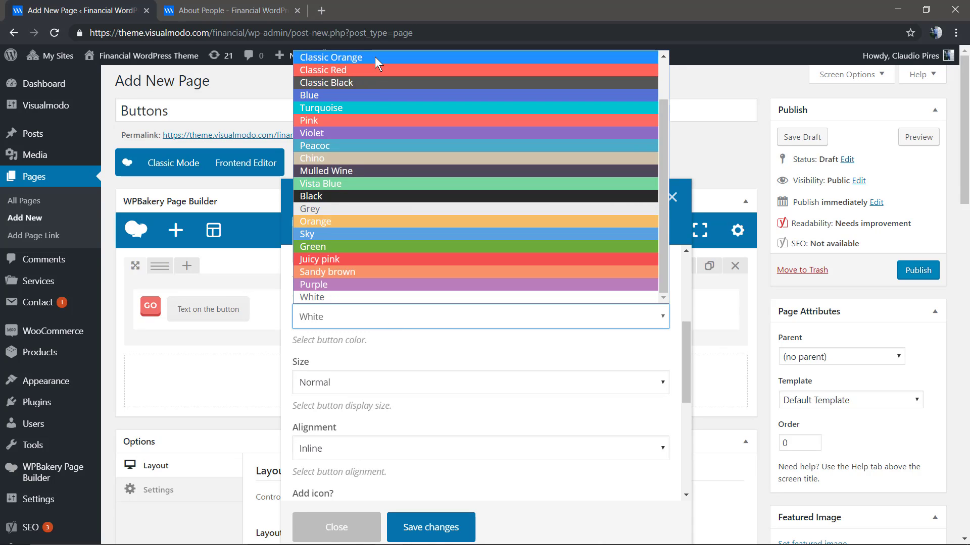
click(310, 196)
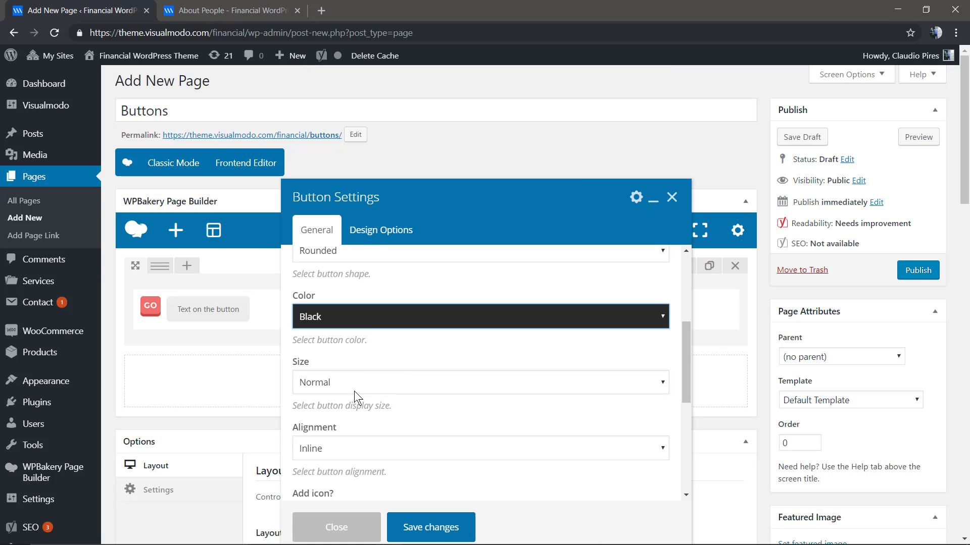
- Set the button alignment to Center, leaving the button without an icon
scroll(down, 3)
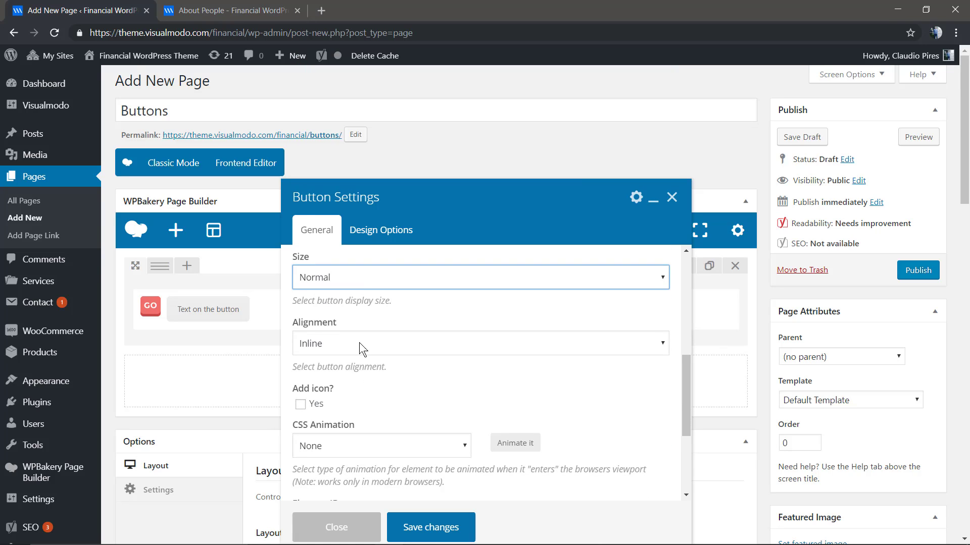
click(476, 343)
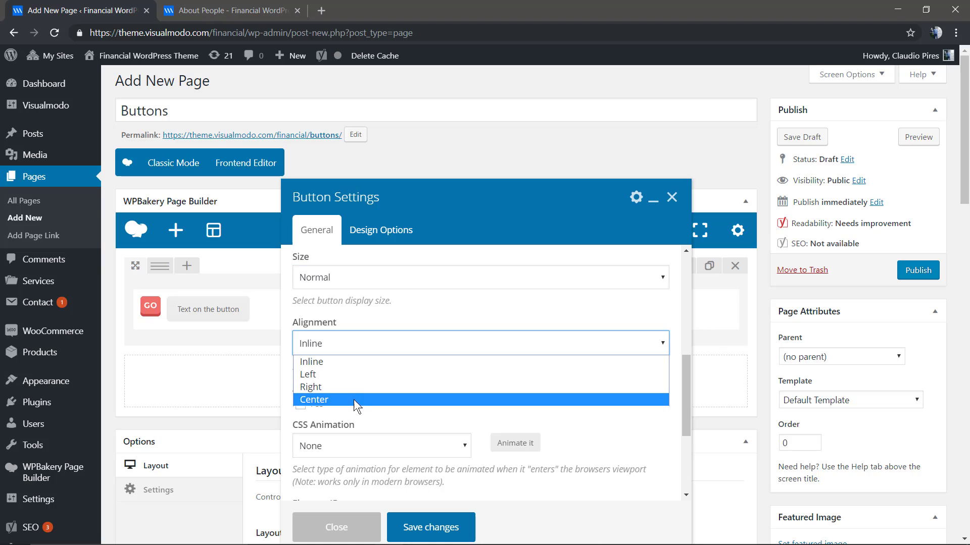
click(314, 400)
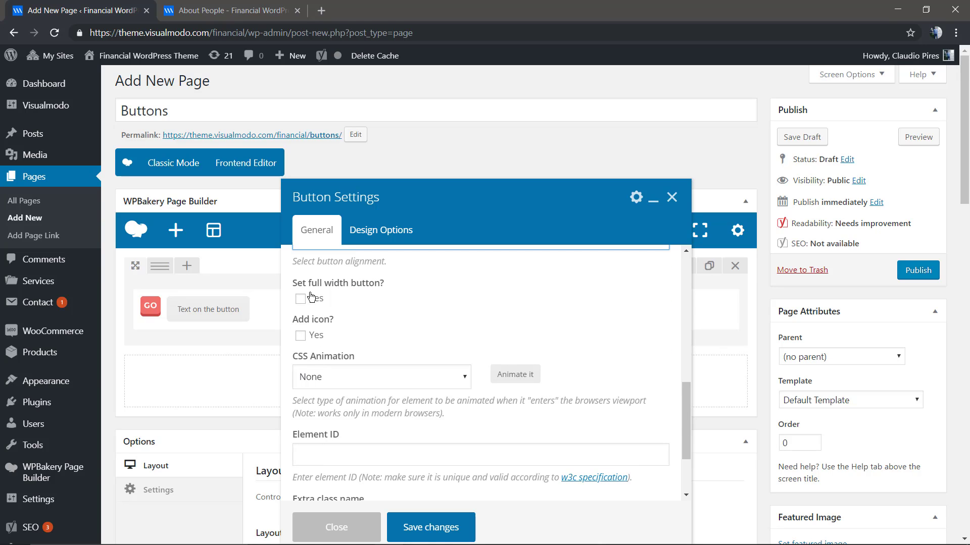
click(301, 335)
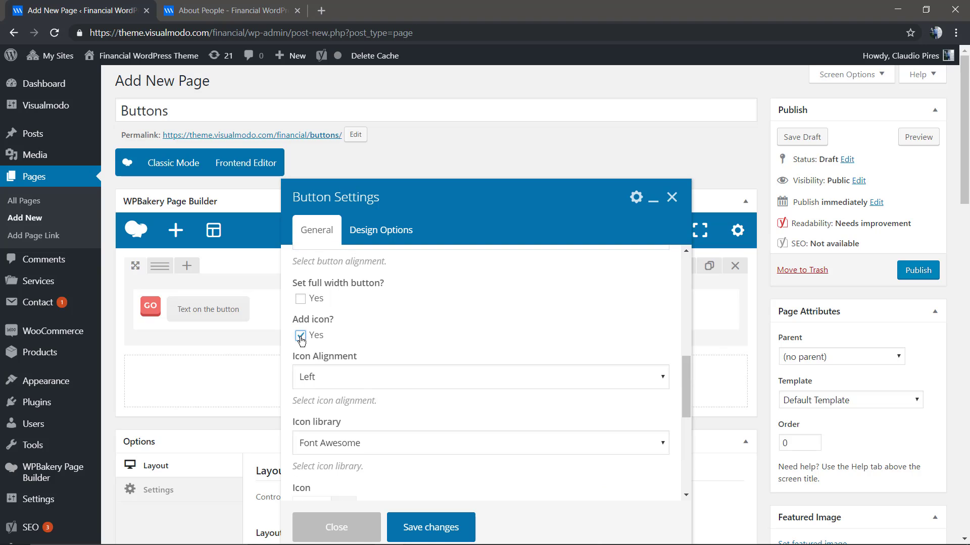
scroll(down, 3)
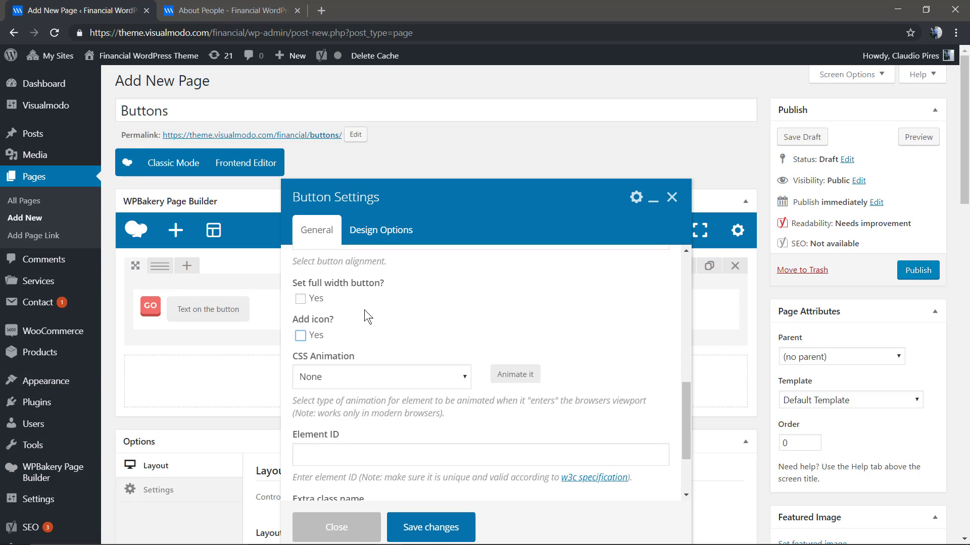
scroll(down, 3)
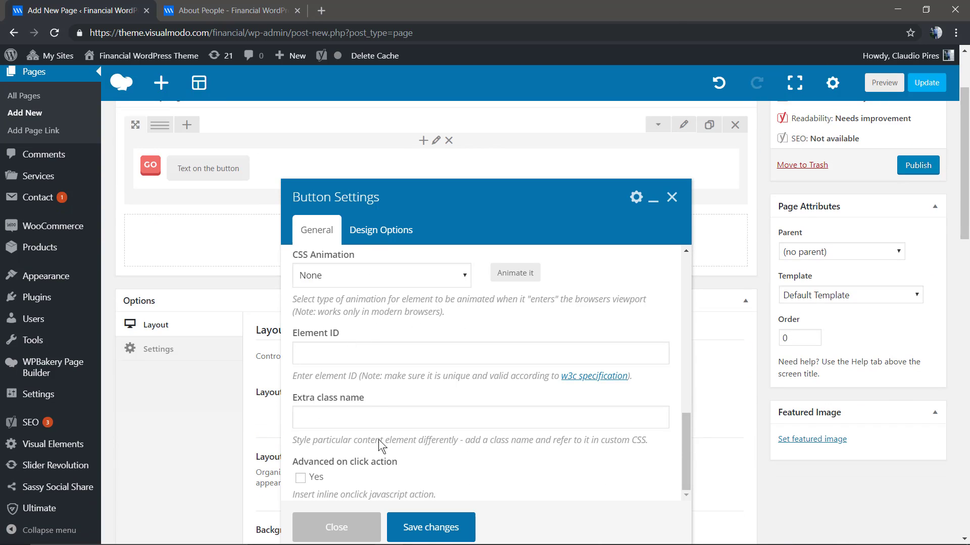
mouse_move(313, 488)
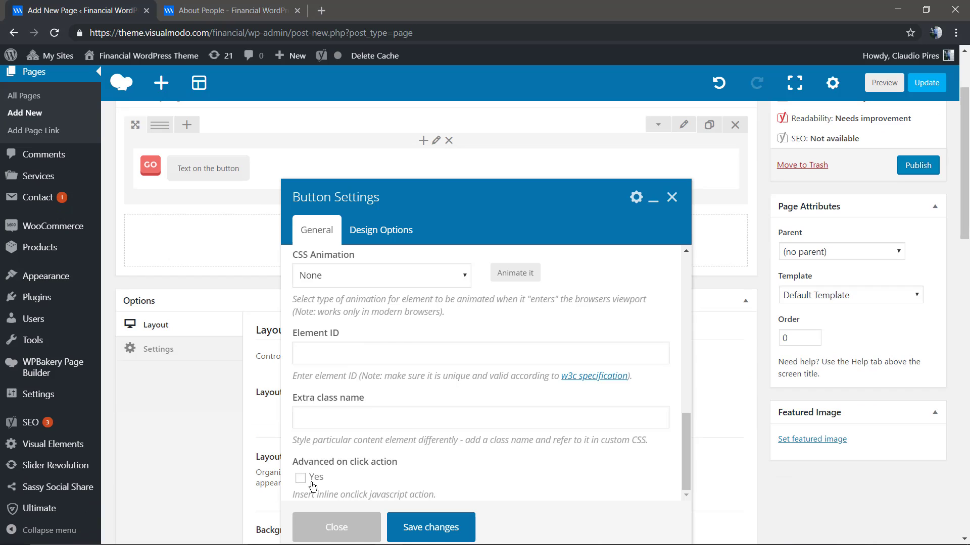
- Leave the advanced on-click action off and save the button settings
click(300, 477)
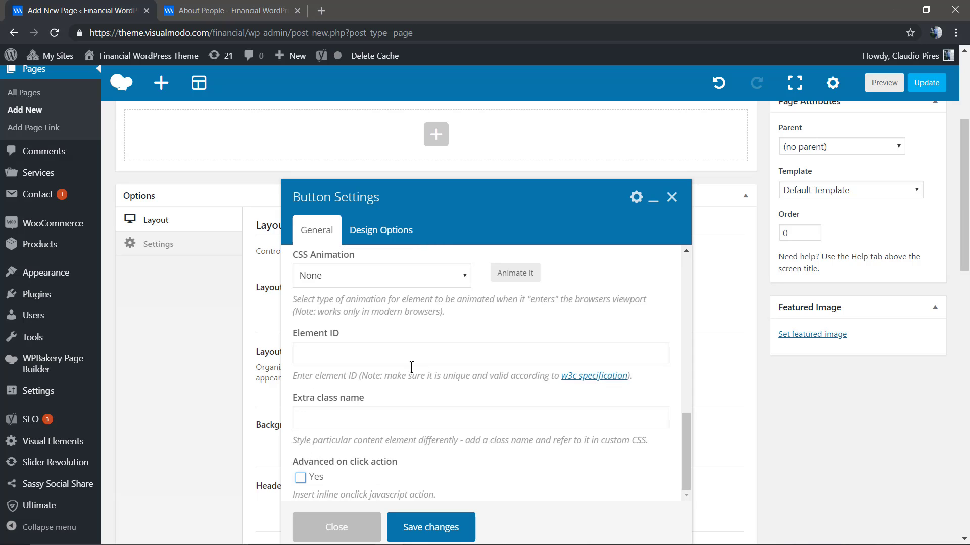
click(336, 528)
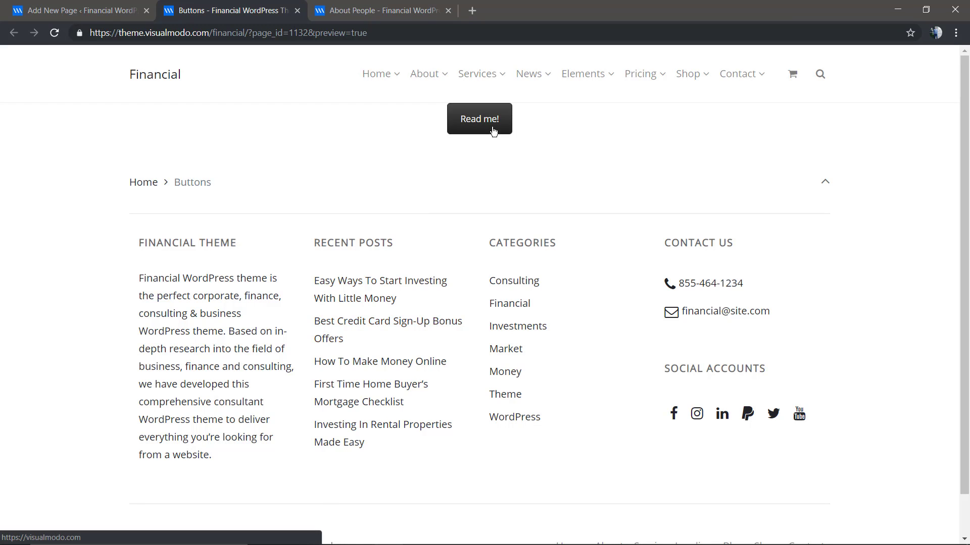
- Change the Read me! button's shape, save, and preview the updated page
click(76, 11)
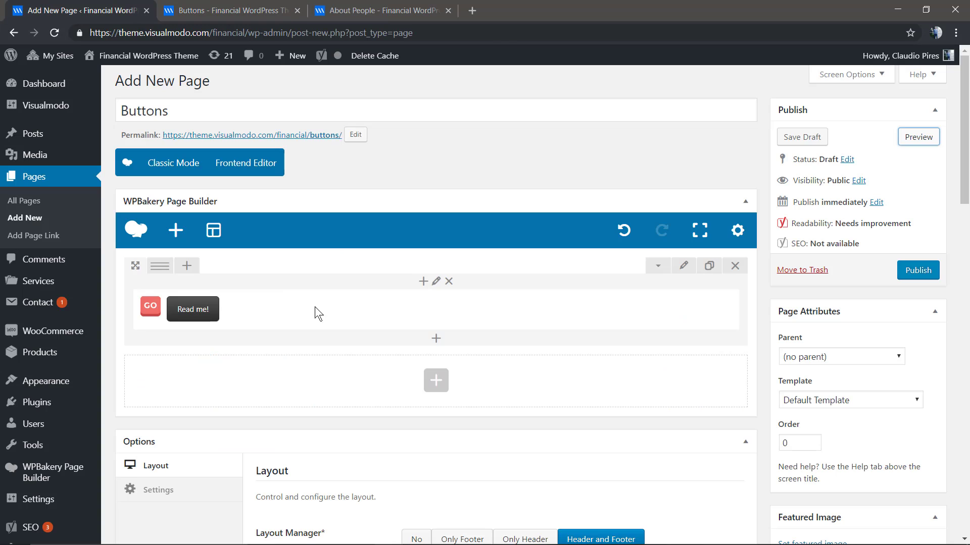
click(437, 281)
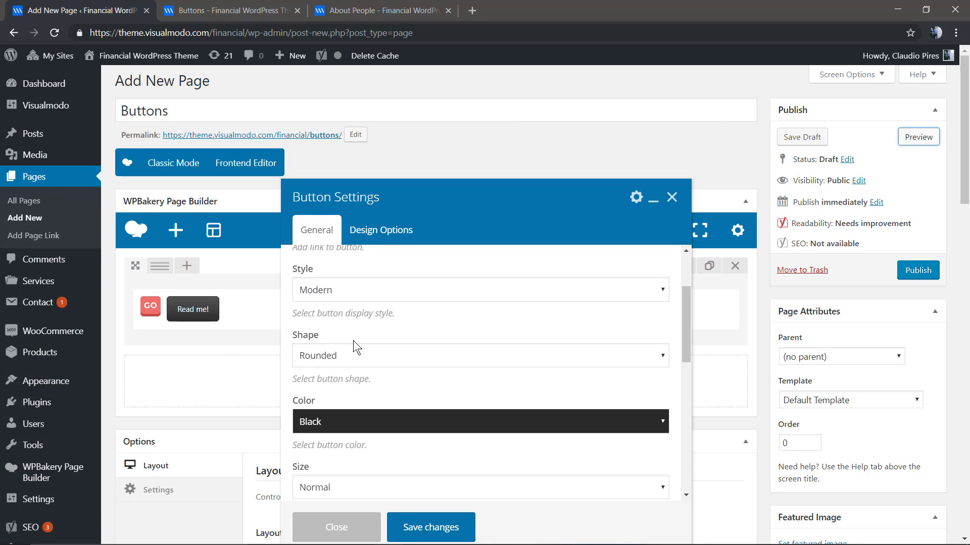
click(479, 290)
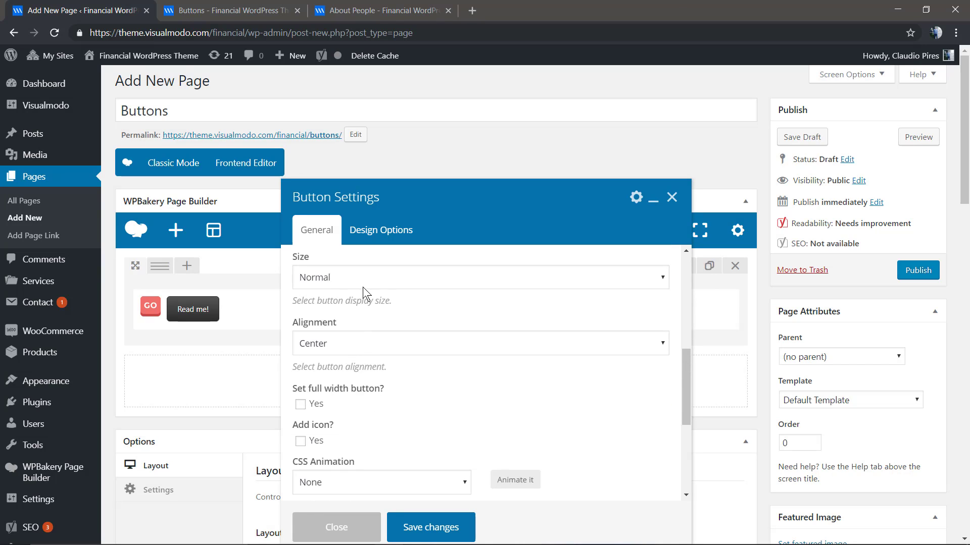
mouse_move(330, 418)
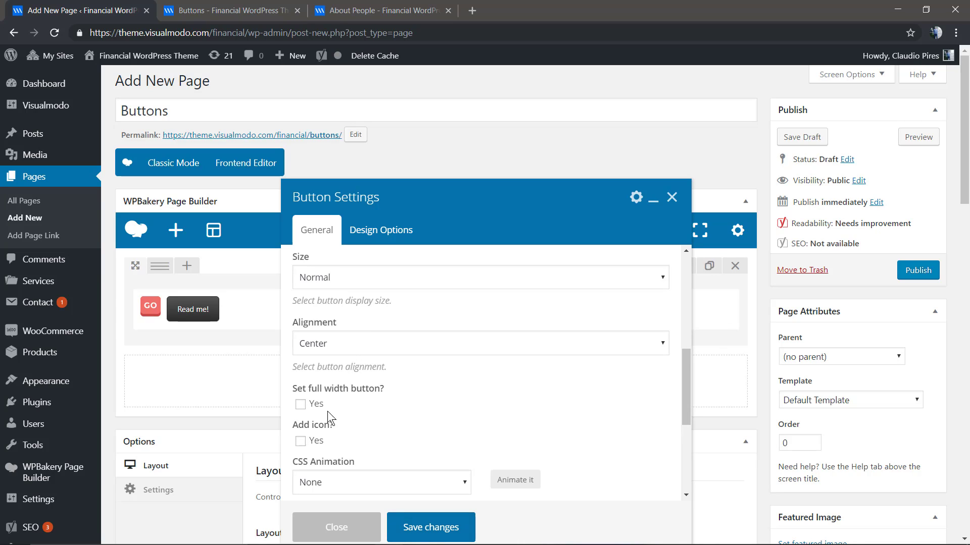
click(335, 527)
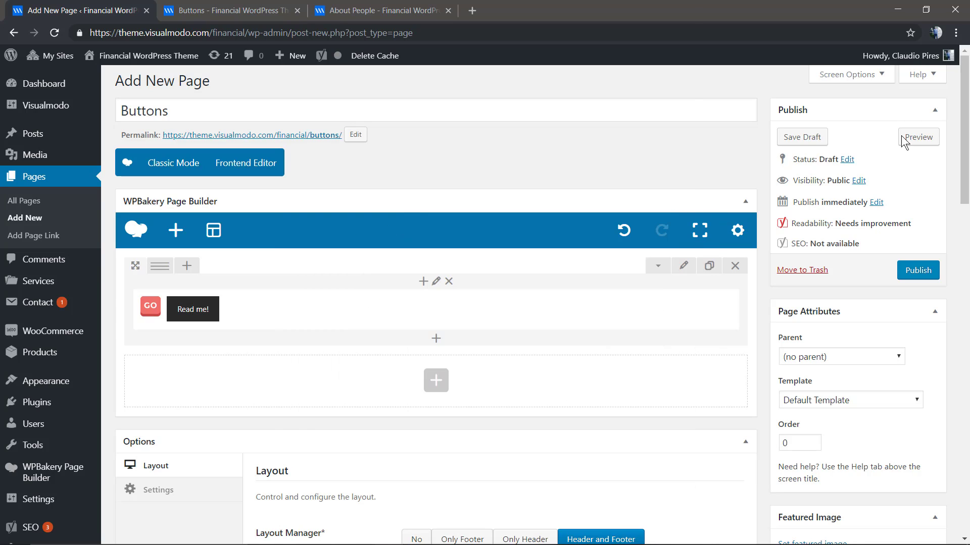
click(918, 137)
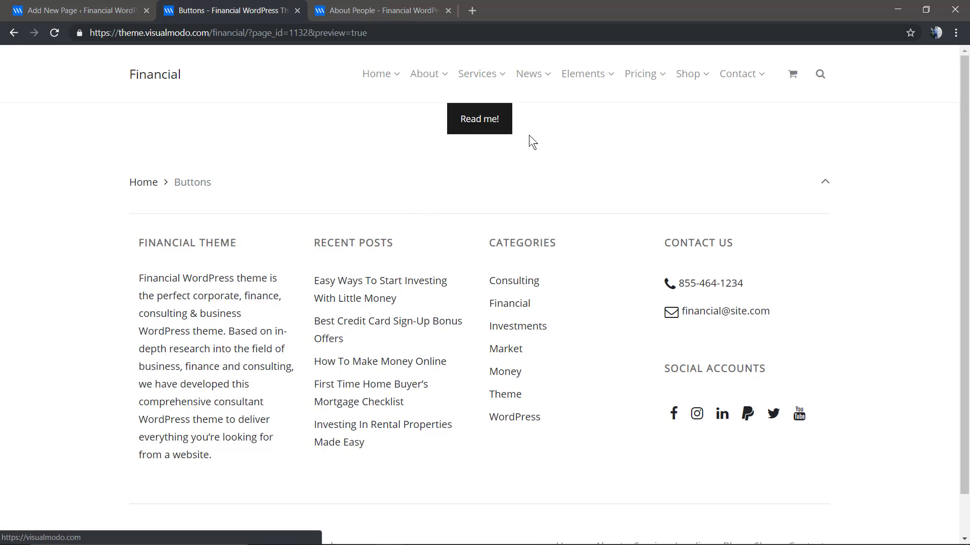
click(76, 10)
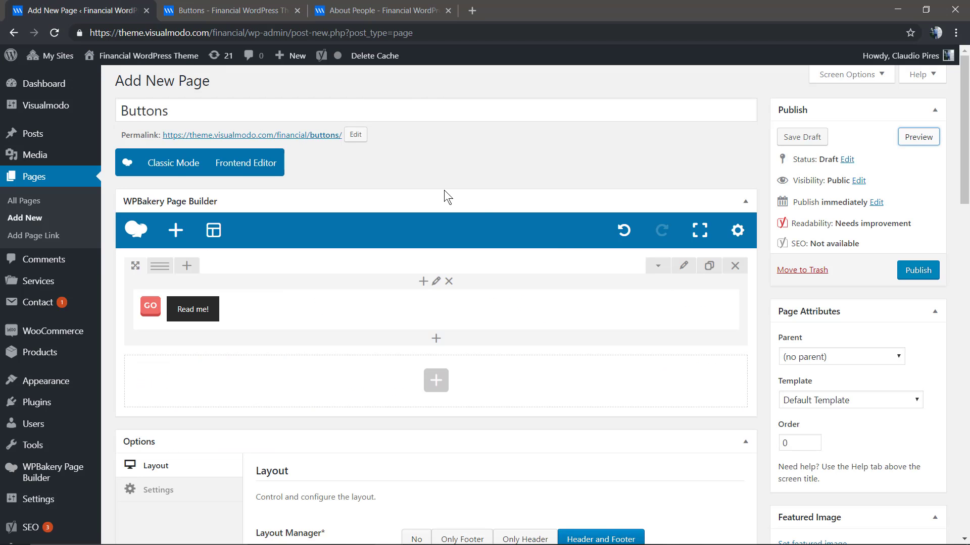
mouse_move(683, 265)
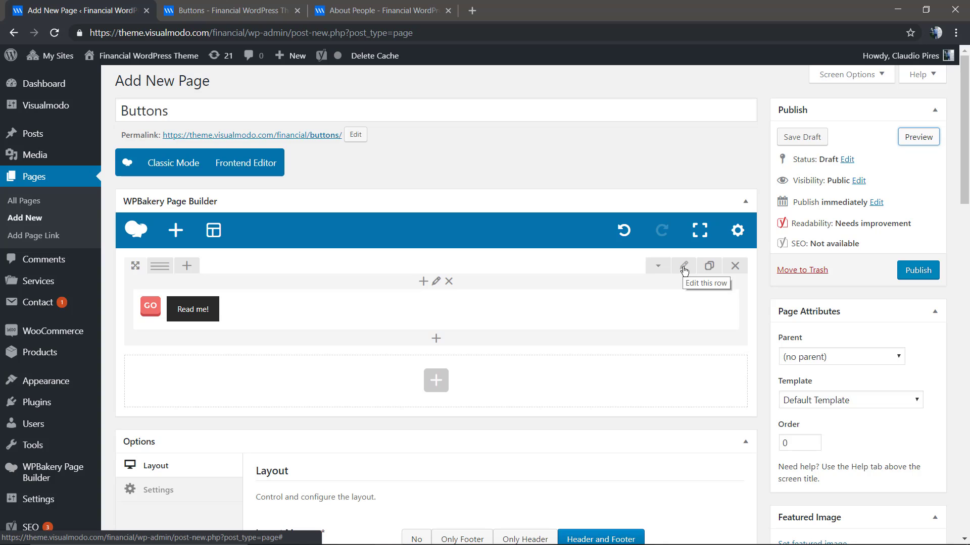
- Add padding to the Read me! button's row in Design Options, then preview the page
click(683, 265)
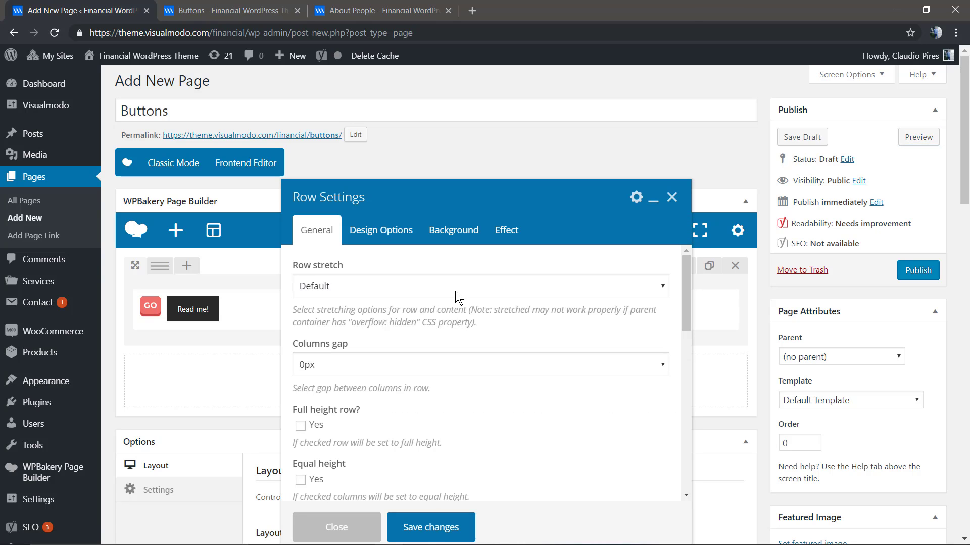
mouse_move(387, 284)
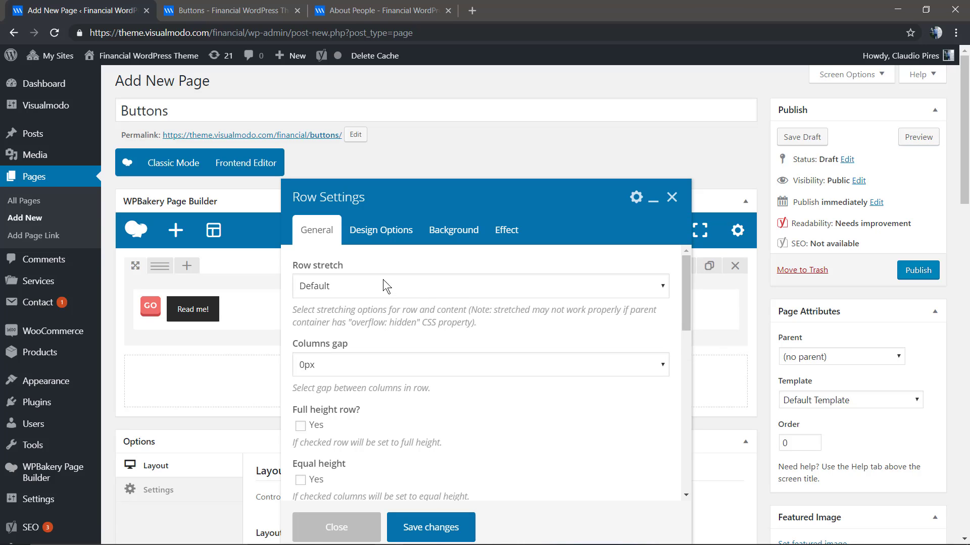
mouse_move(346, 298)
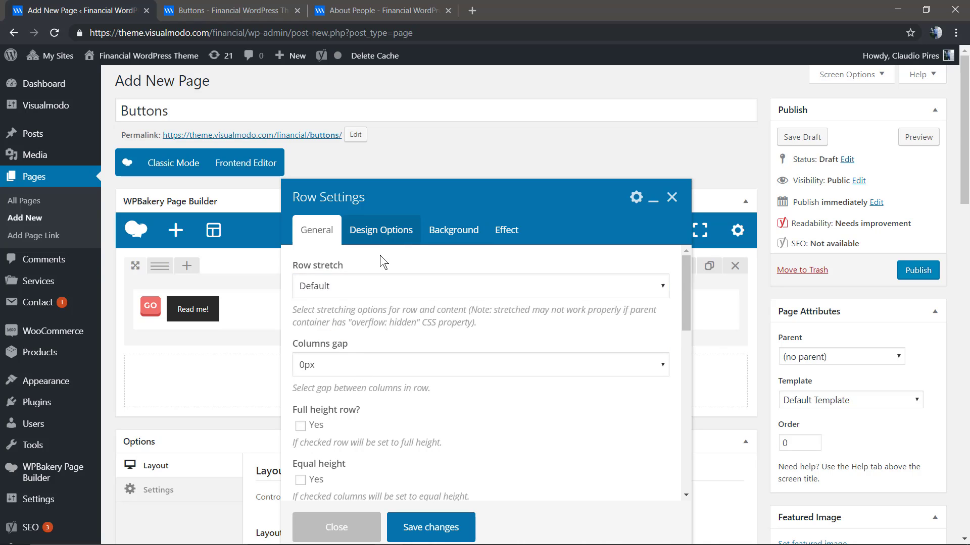
click(380, 230)
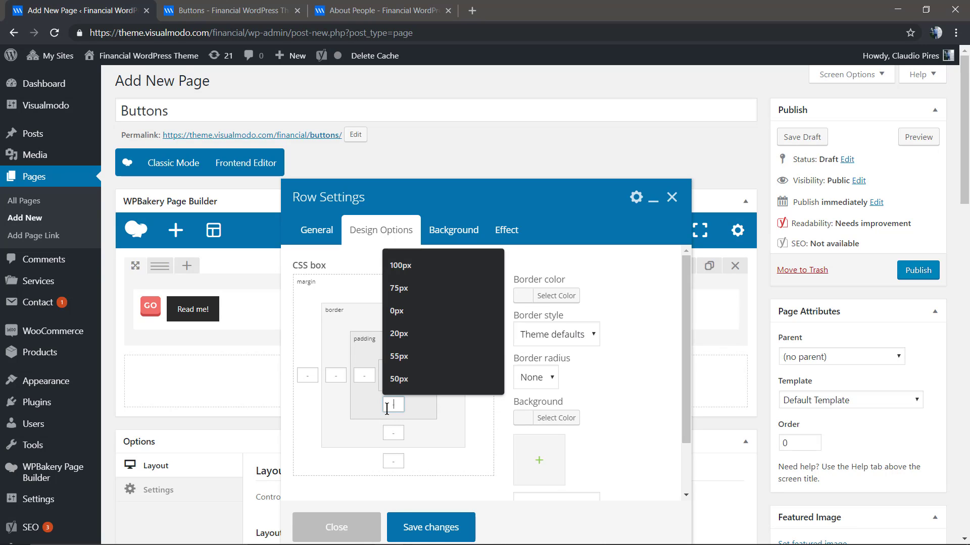
click(337, 527)
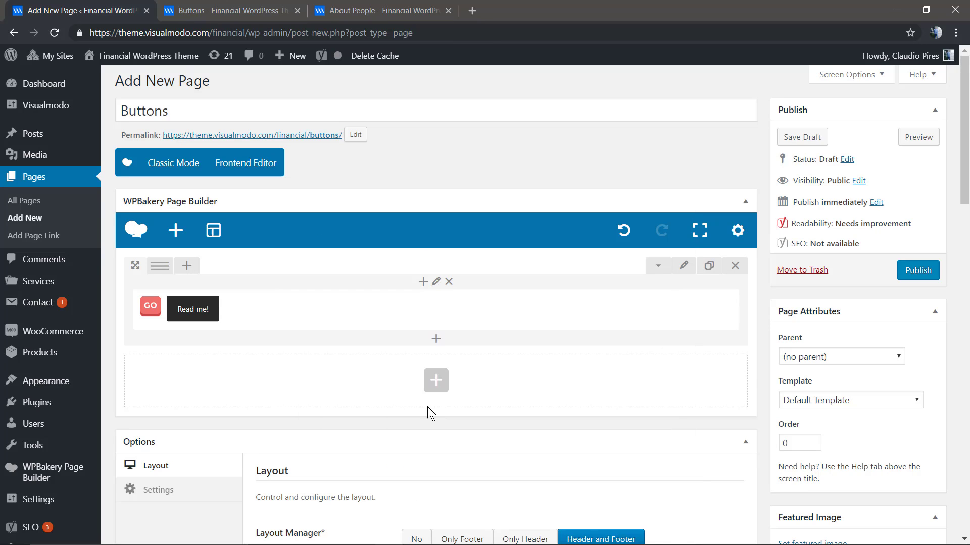
click(918, 137)
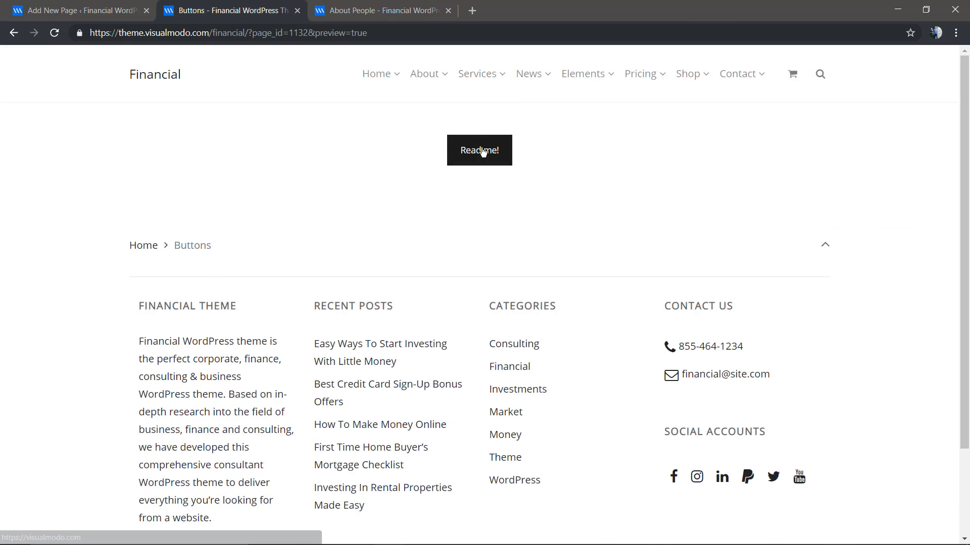
mouse_move(172, 4)
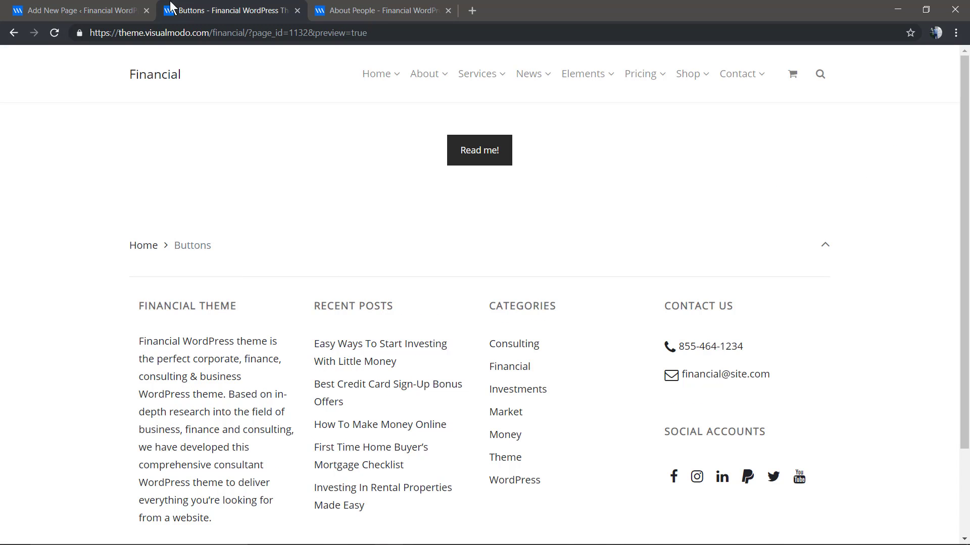
- Make the Read me! button full width, save it, and preview the Buttons draft
click(76, 10)
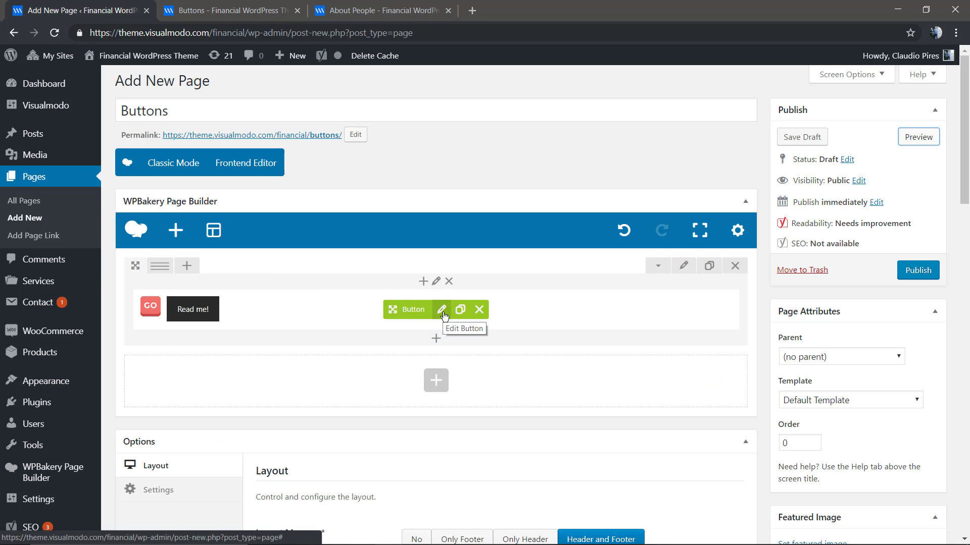
click(442, 309)
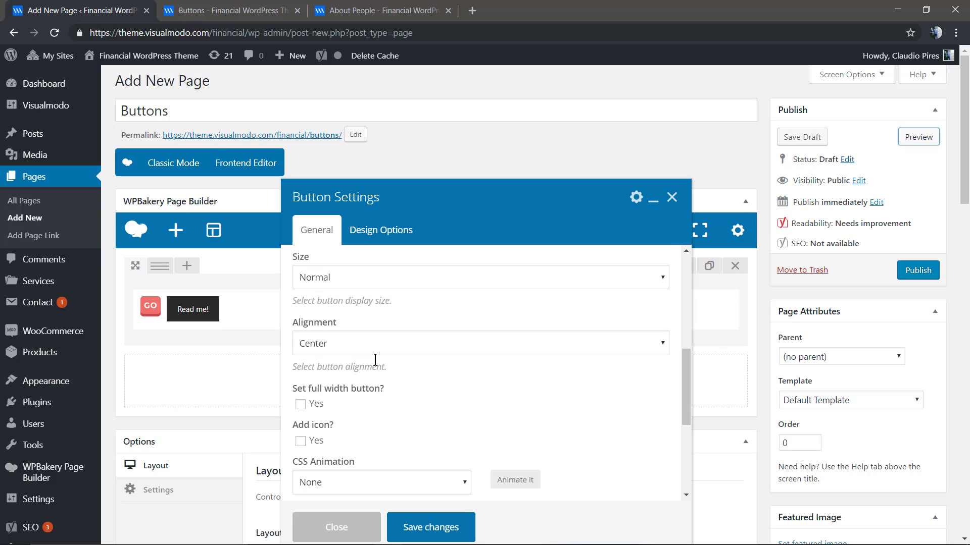
click(301, 404)
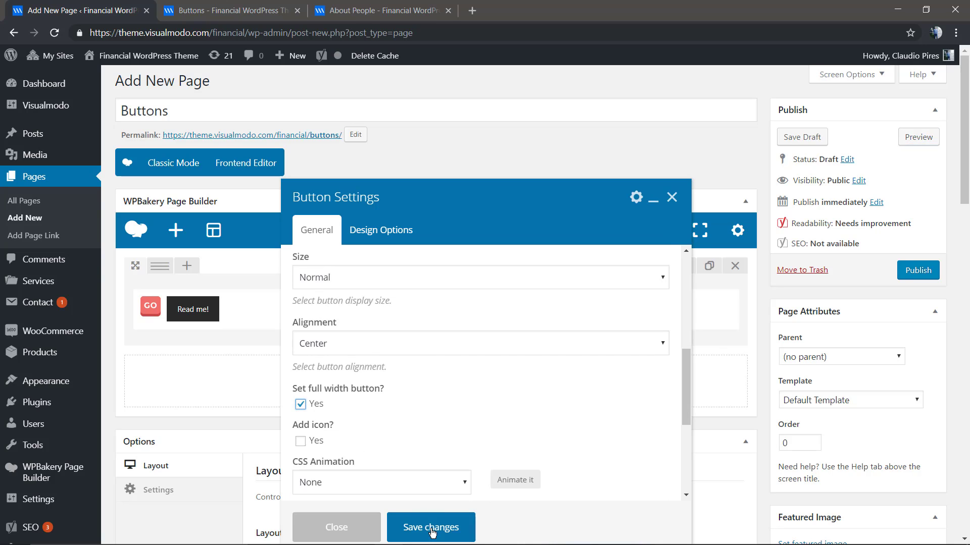
click(430, 526)
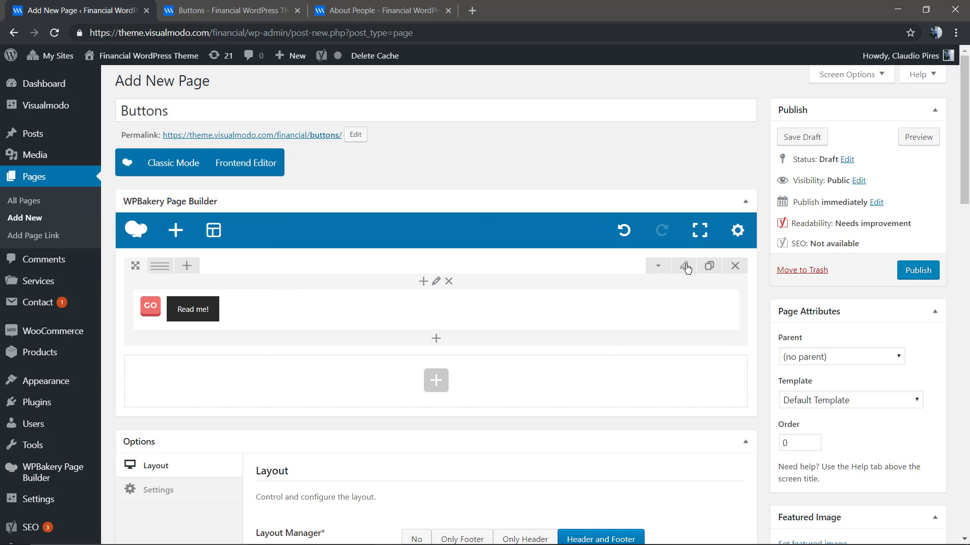
mouse_move(806, 136)
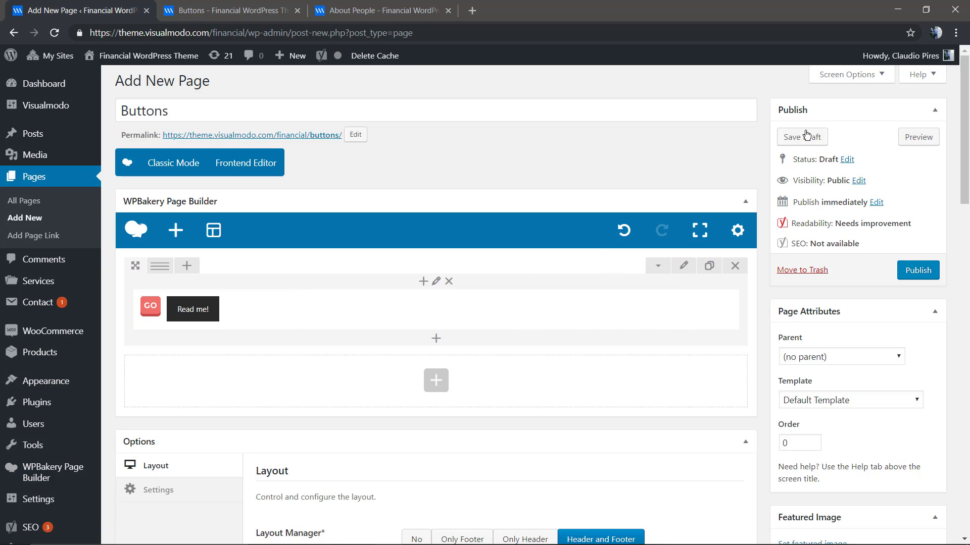
click(918, 137)
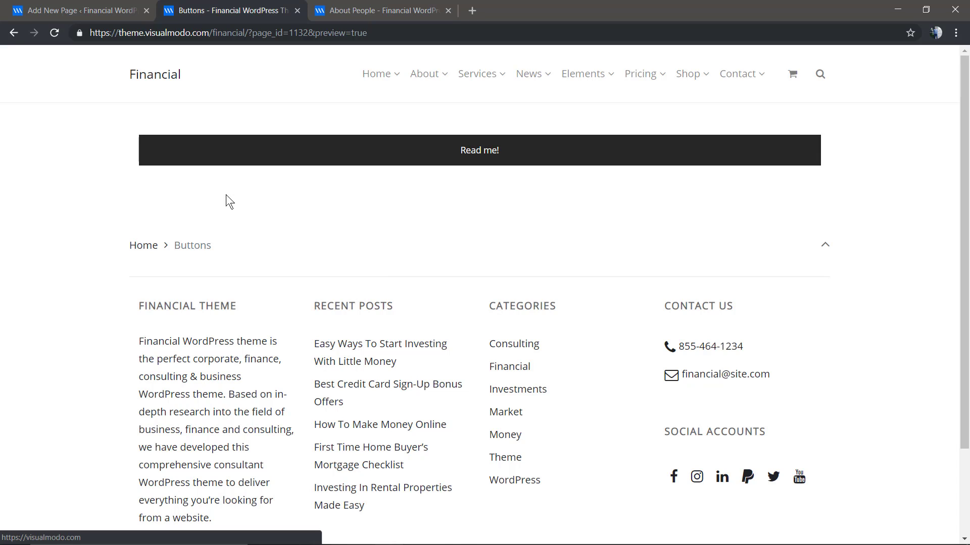
mouse_move(474, 255)
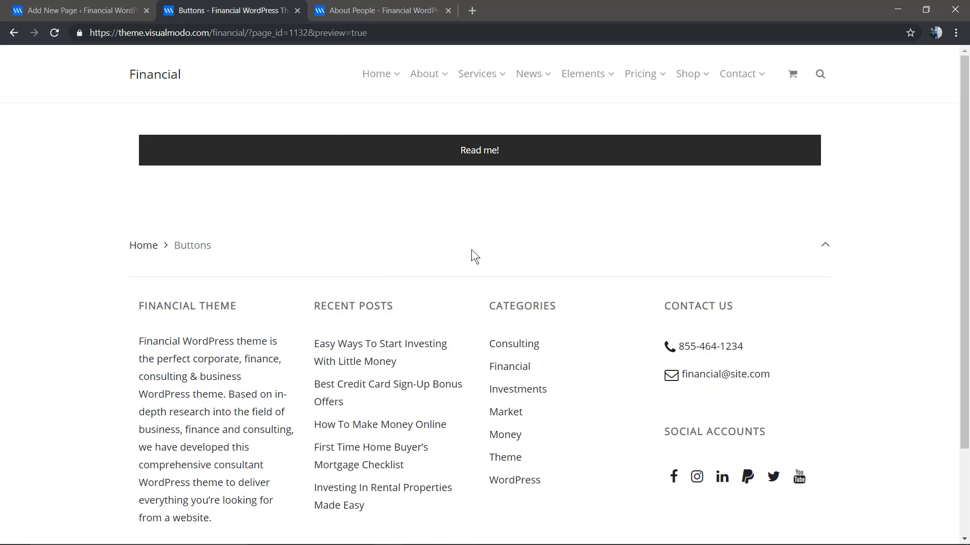
click(76, 9)
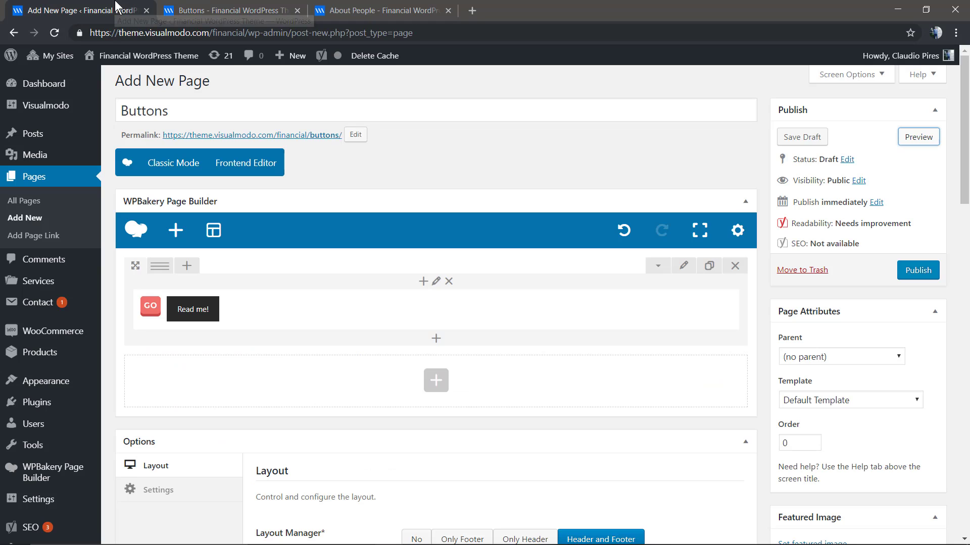
- Replace the Read me! button with an Advanced Button found by searching 'button'
click(449, 281)
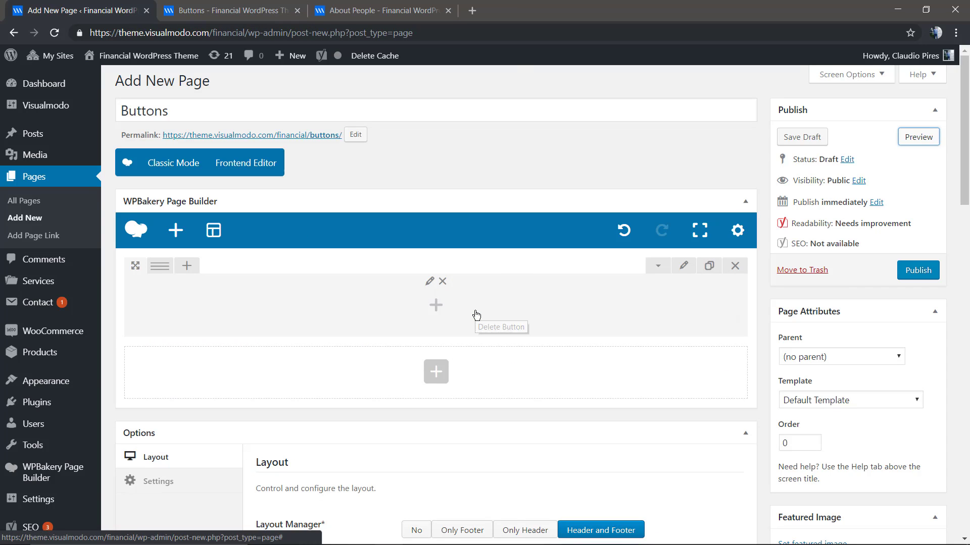
click(435, 305)
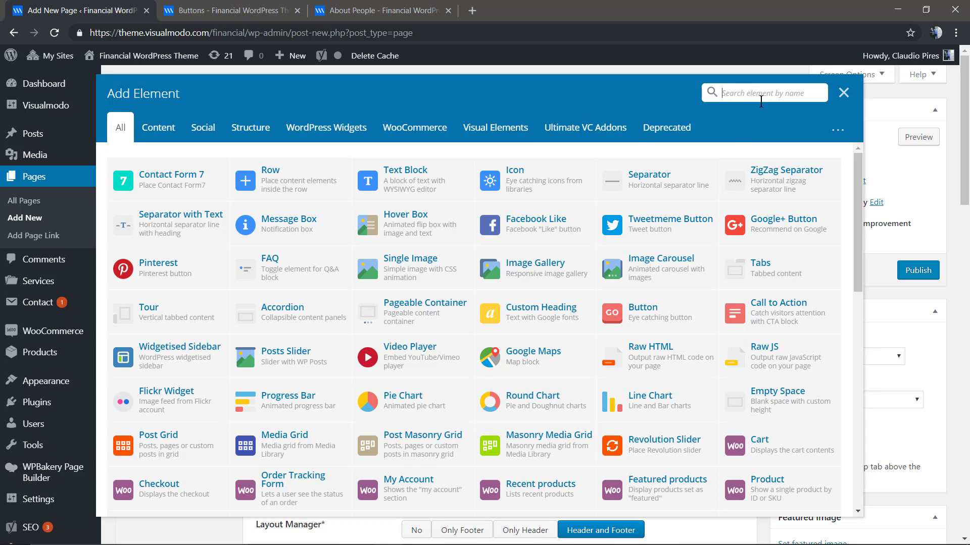
text(button)
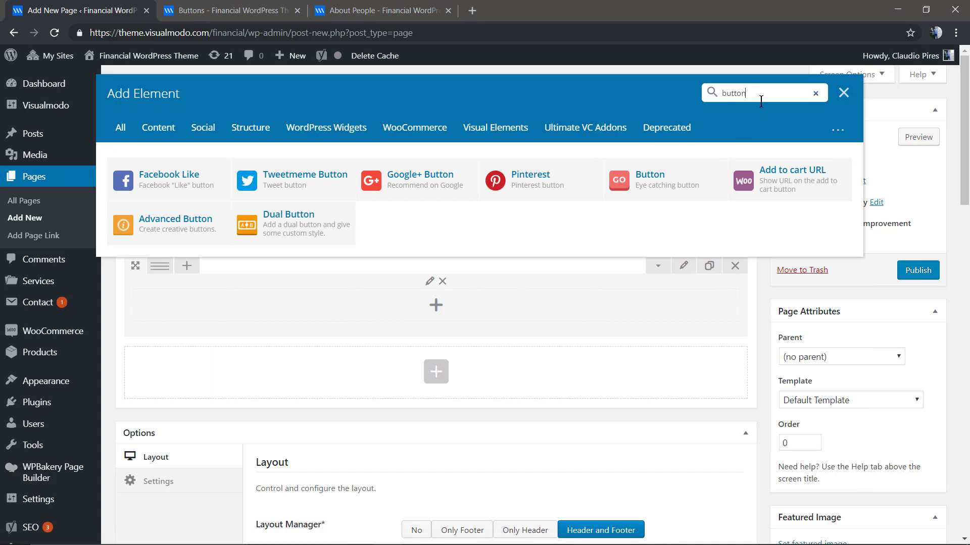
mouse_move(297, 224)
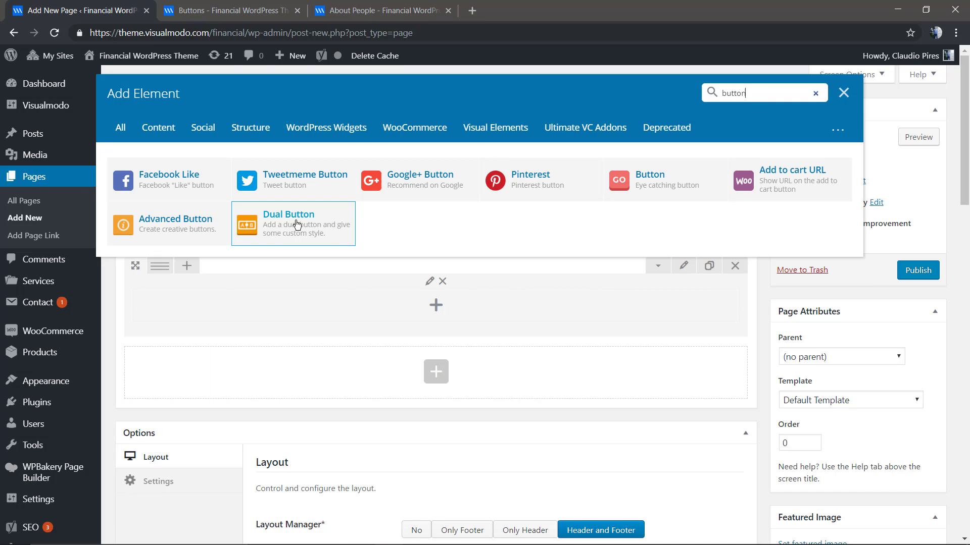
mouse_move(393, 229)
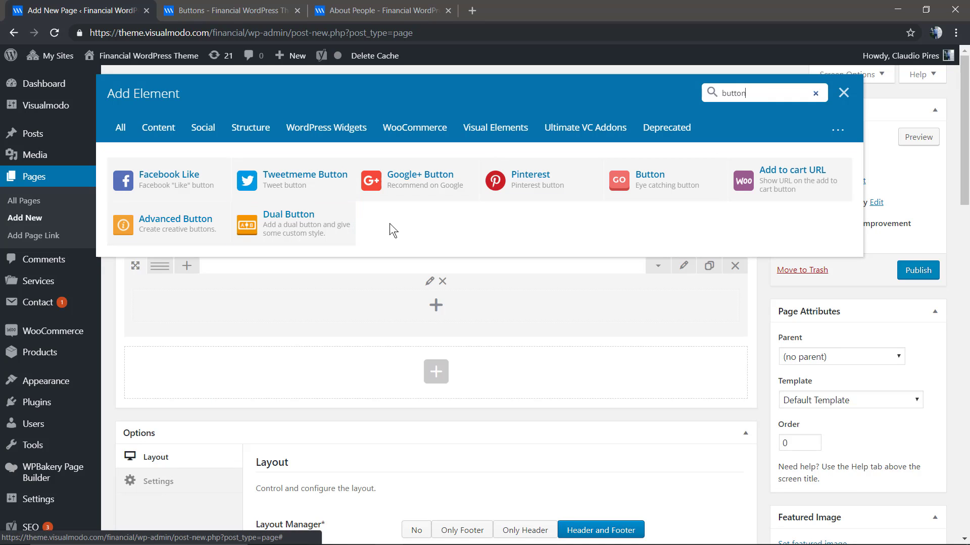
mouse_move(609, 236)
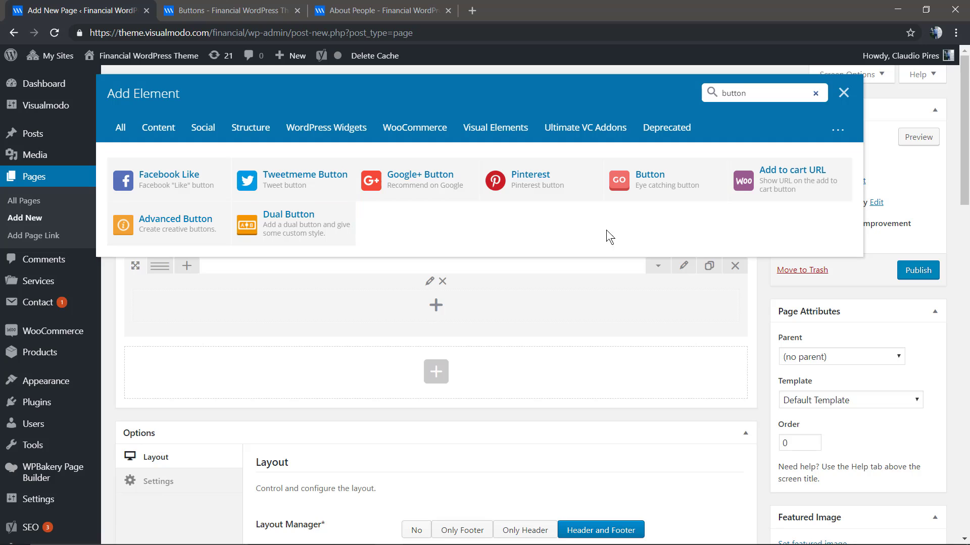
mouse_move(186, 235)
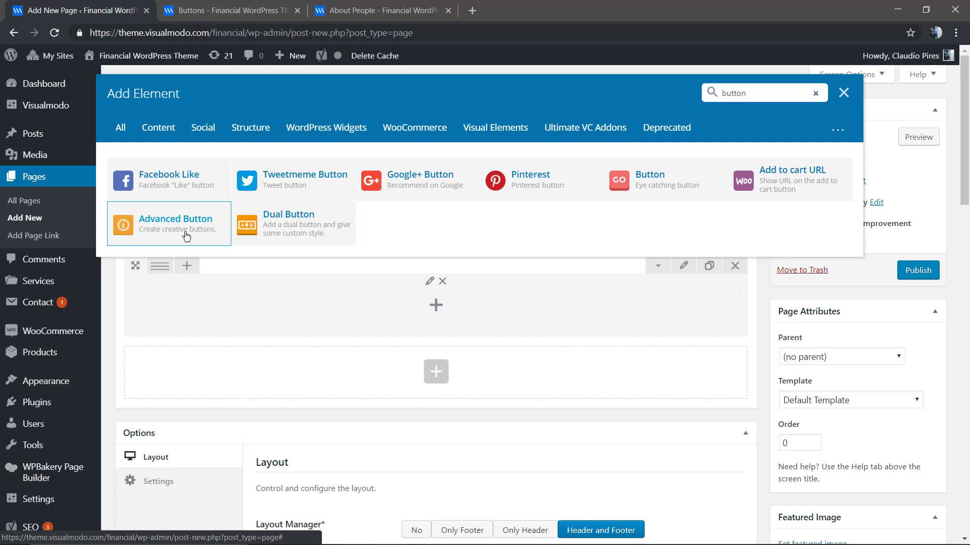
click(175, 224)
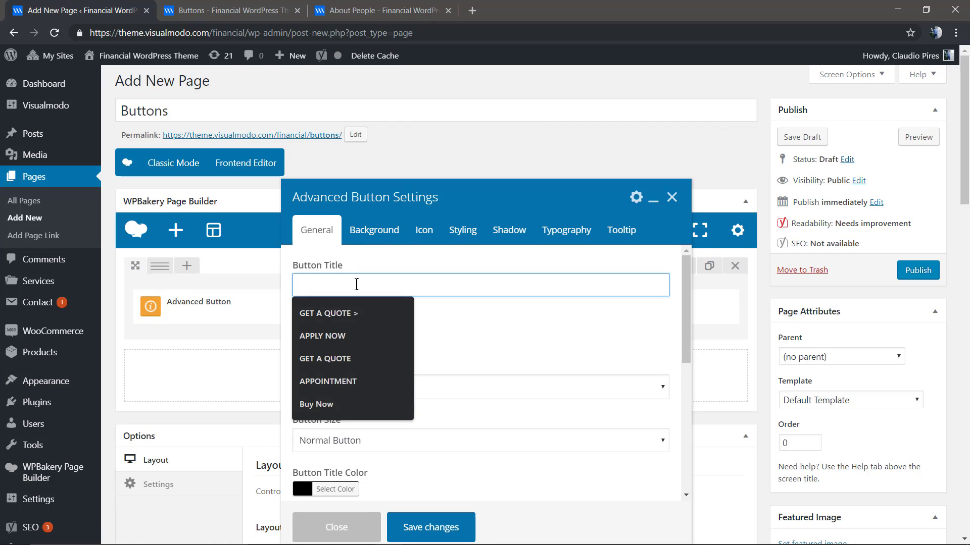
text(Read)
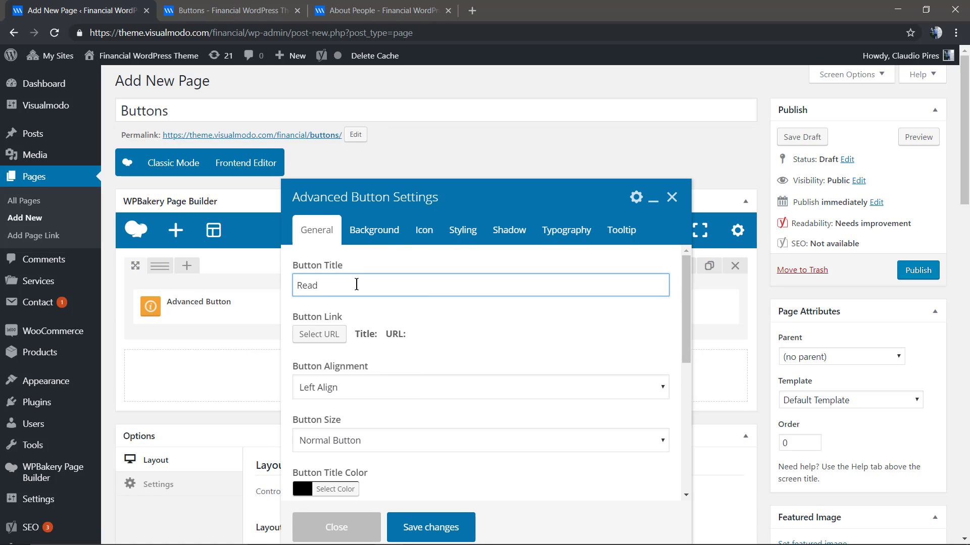
text(me!)
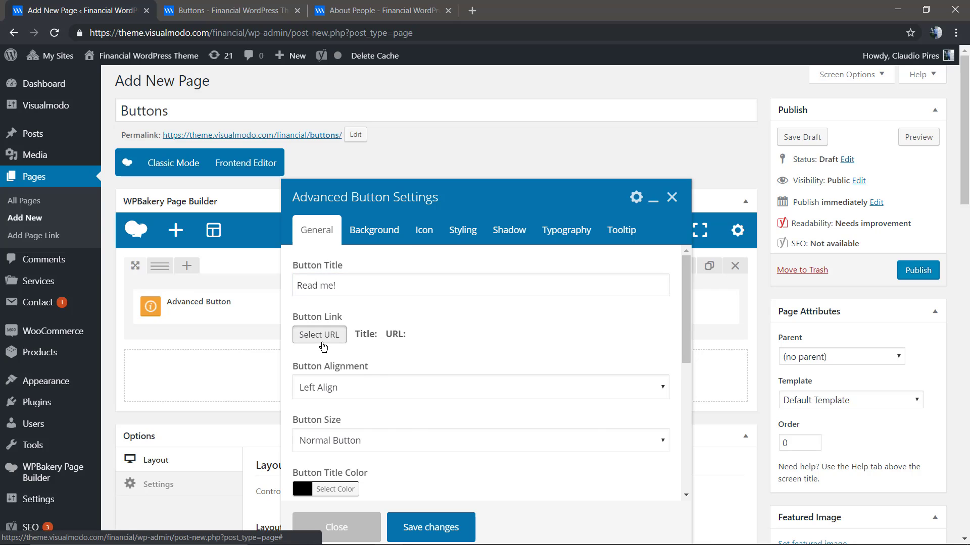
click(319, 335)
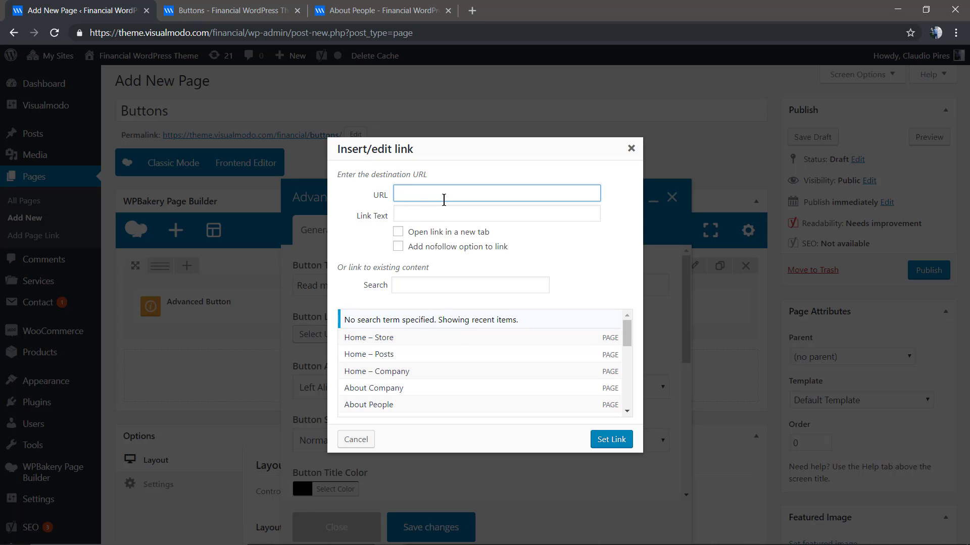
text(https://)
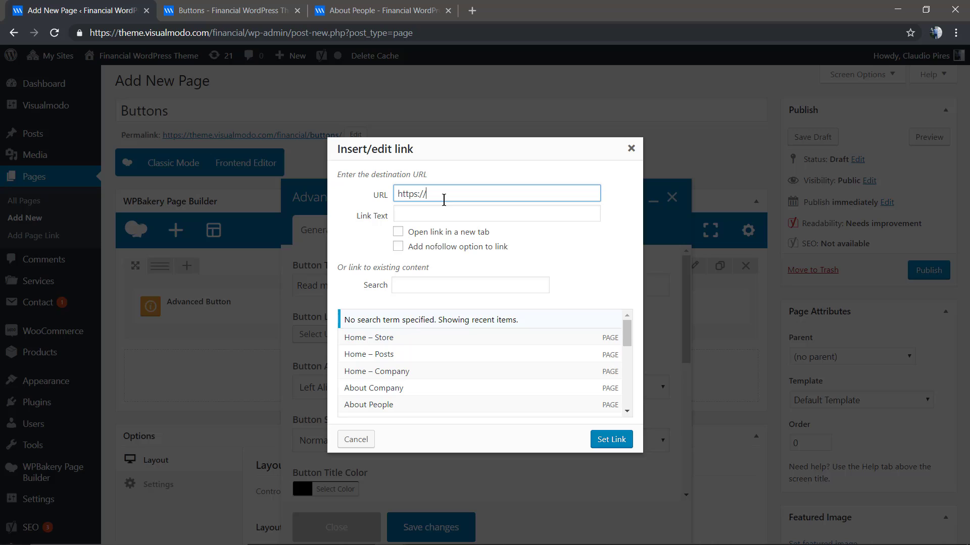
text(visualmodo.com)
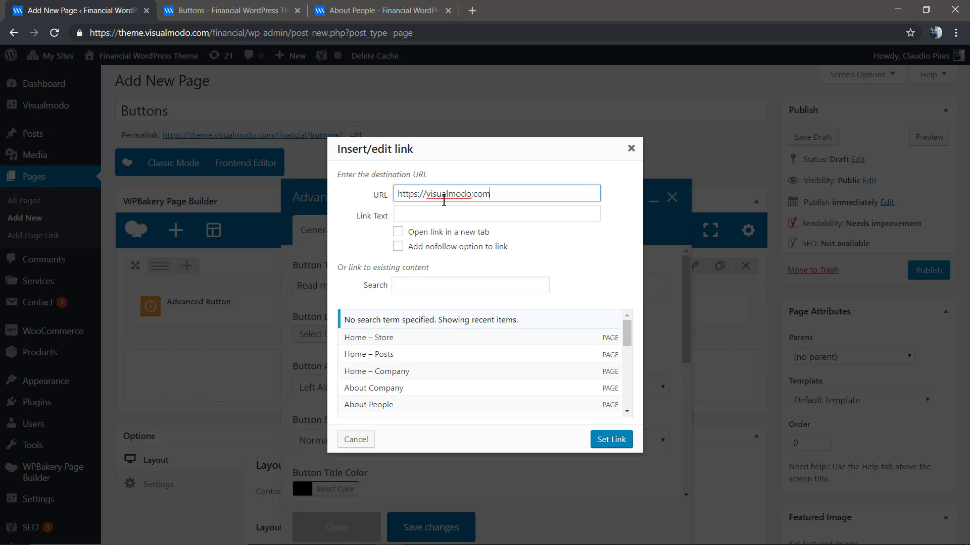
mouse_move(478, 210)
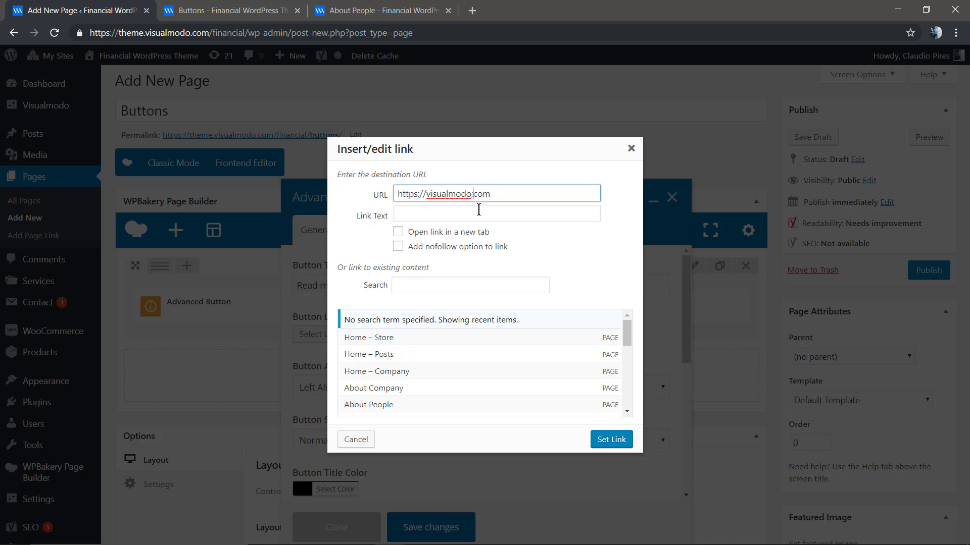
mouse_move(454, 235)
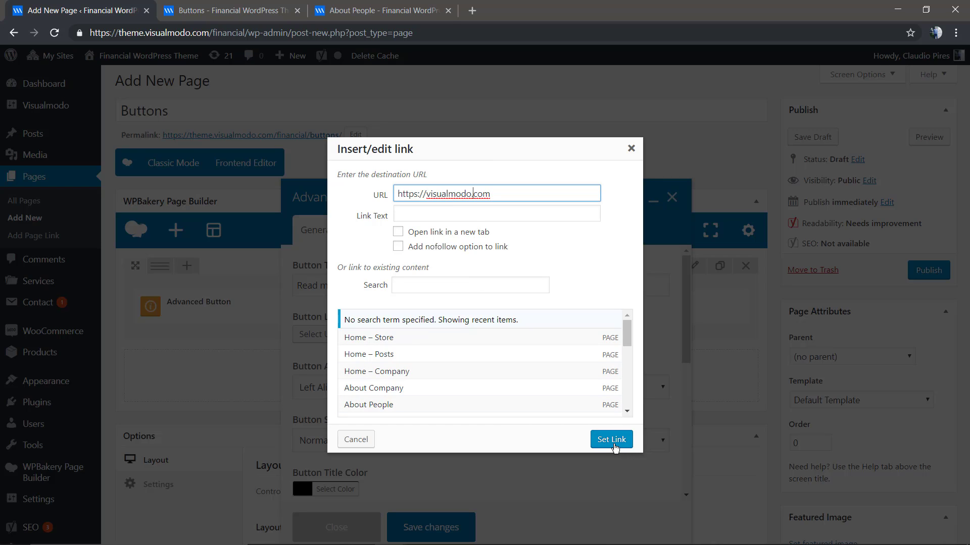
click(612, 439)
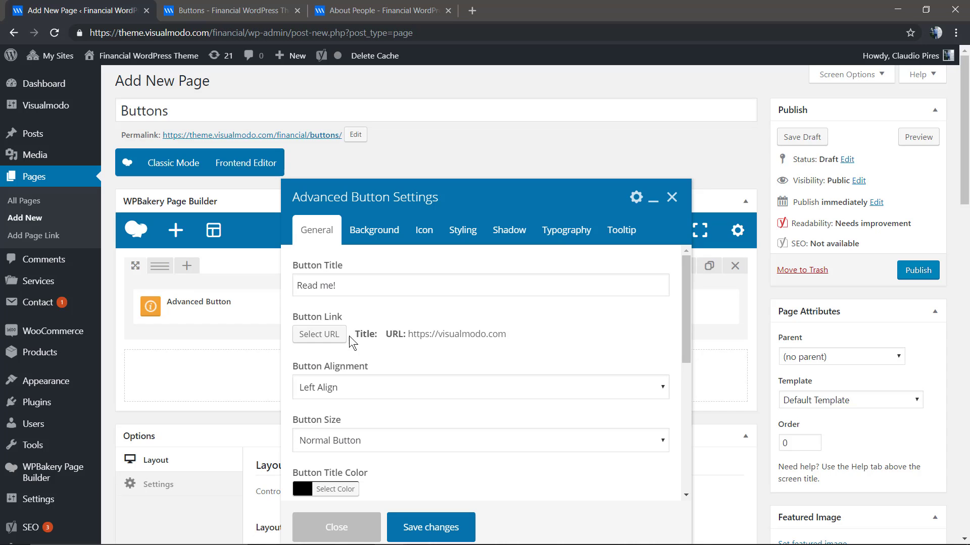
mouse_move(367, 401)
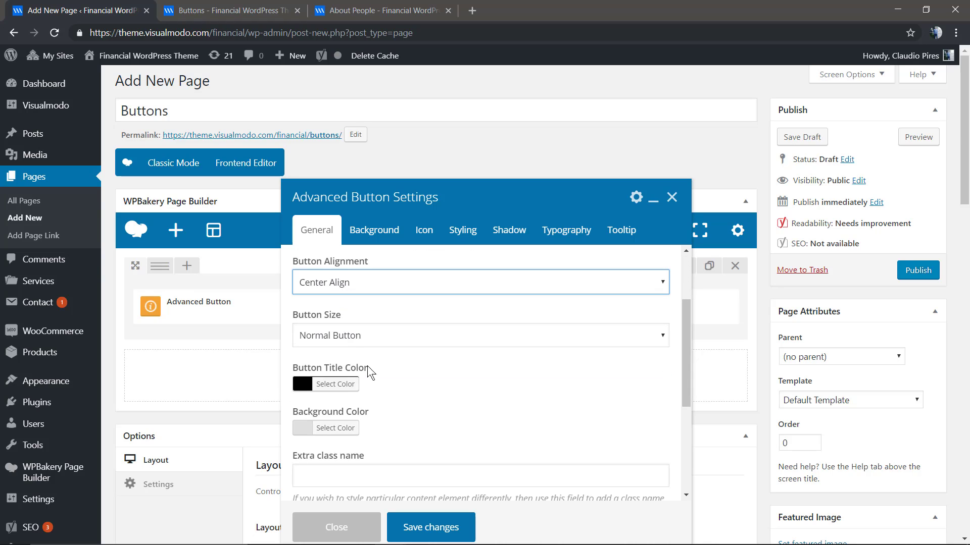
- Make the button large with a fully transparent background colour
click(479, 335)
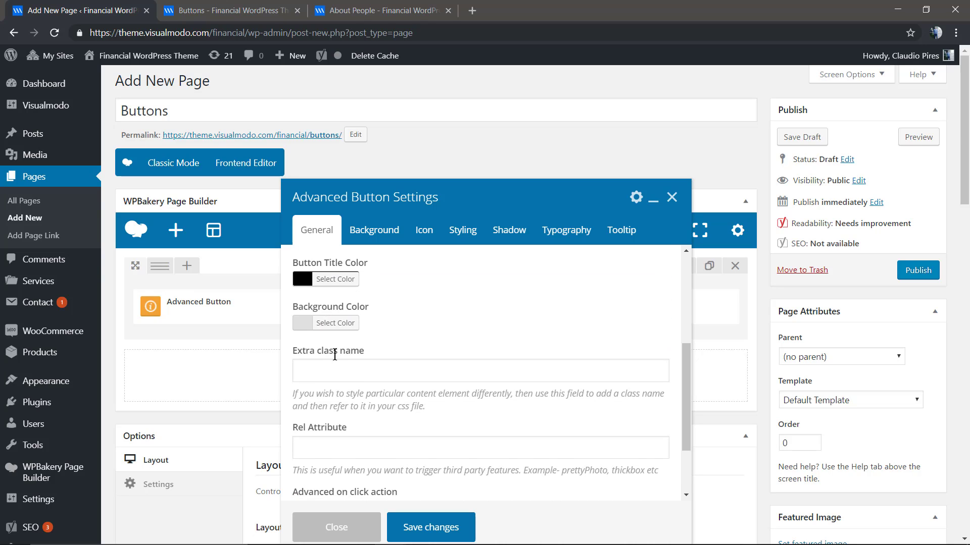
mouse_move(336, 323)
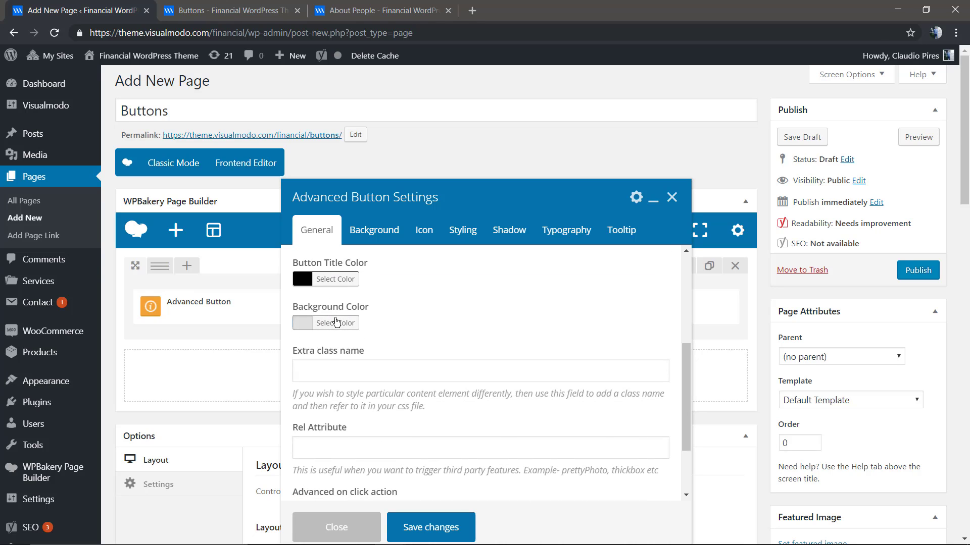
click(334, 323)
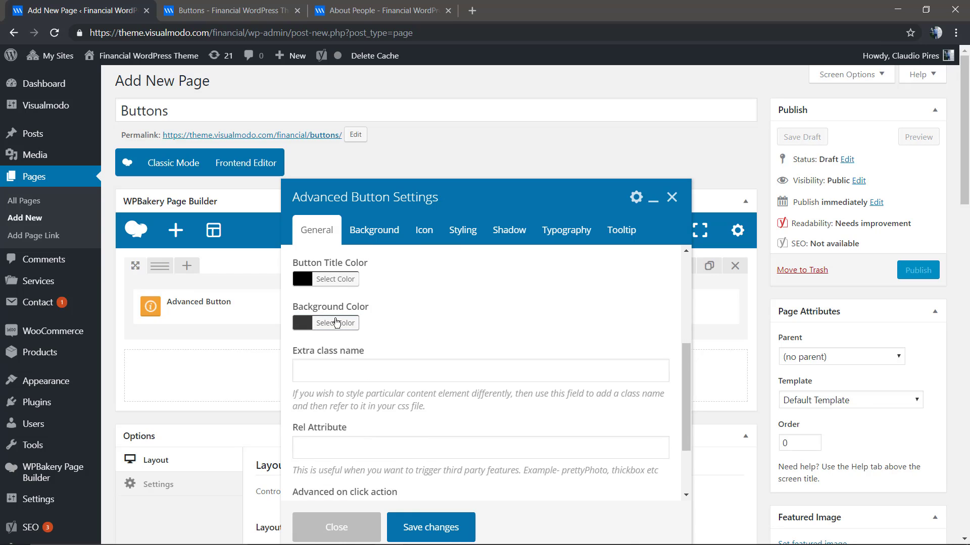
click(335, 323)
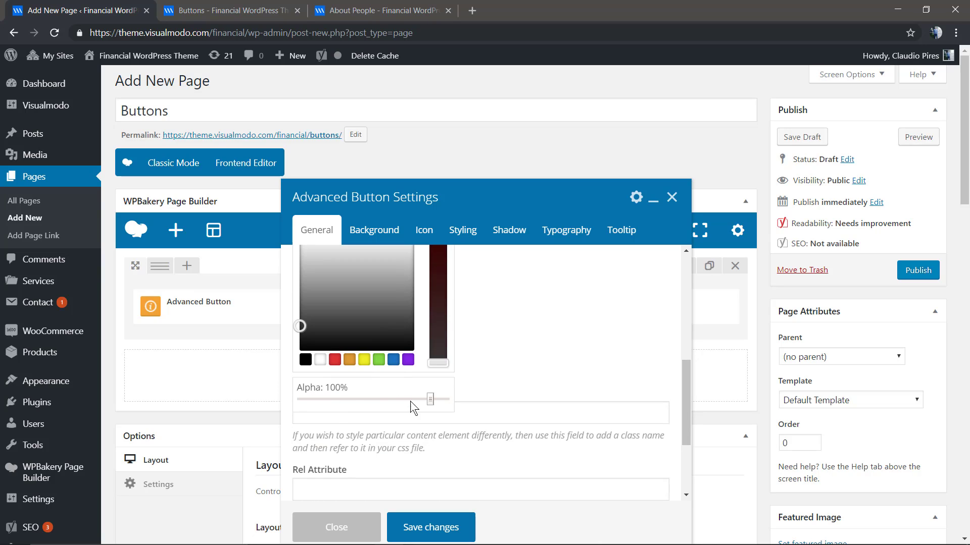
drag(430, 399, 300, 415)
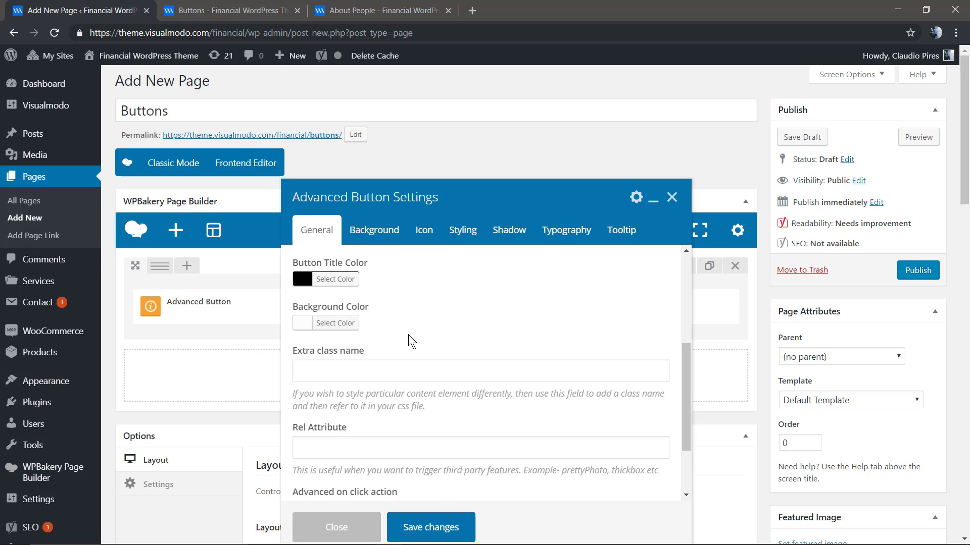
scroll(down, 3)
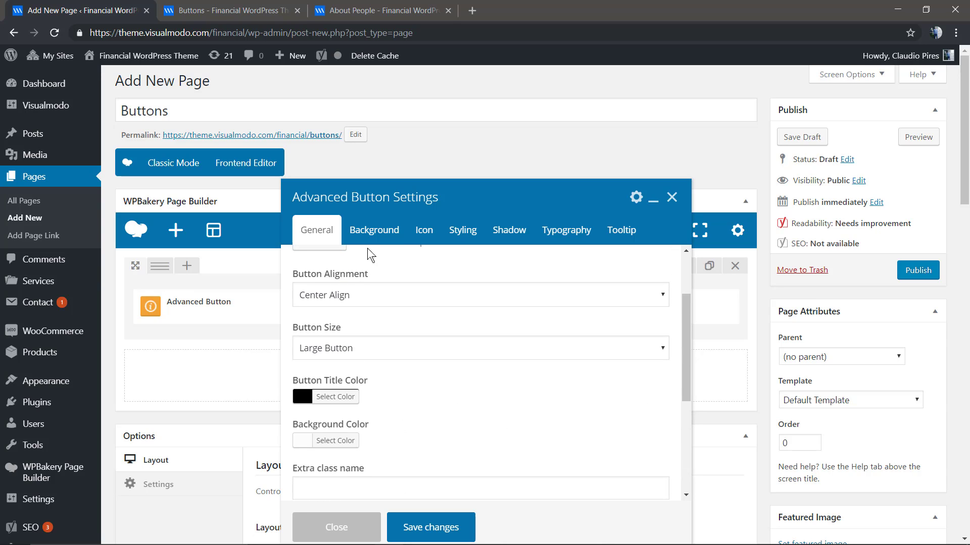
- Set the Advanced Button's hover background colour to dark grey
click(374, 230)
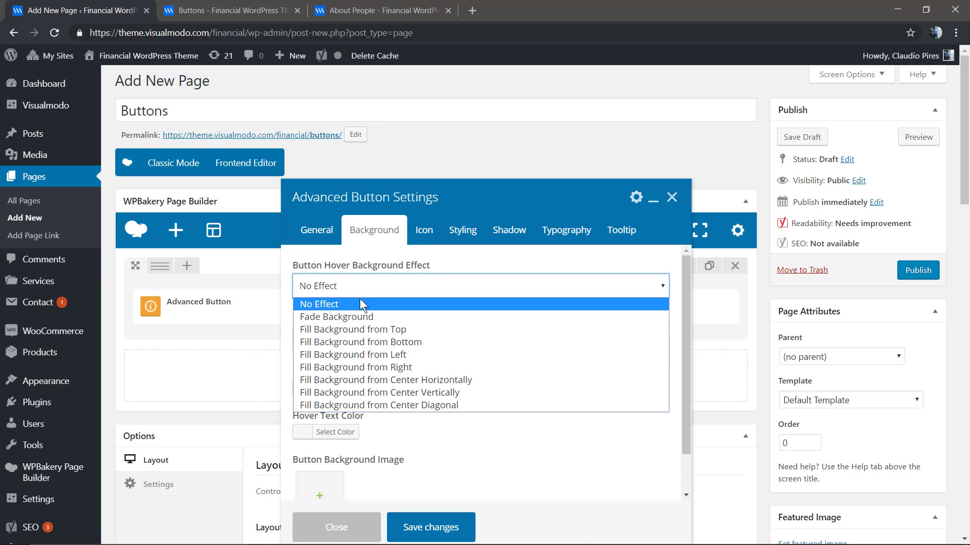
mouse_move(358, 293)
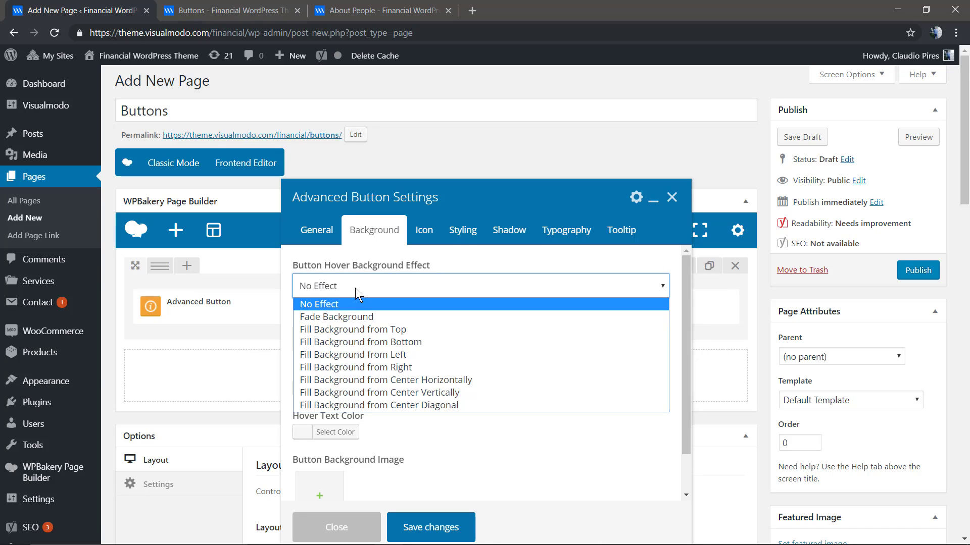
click(319, 304)
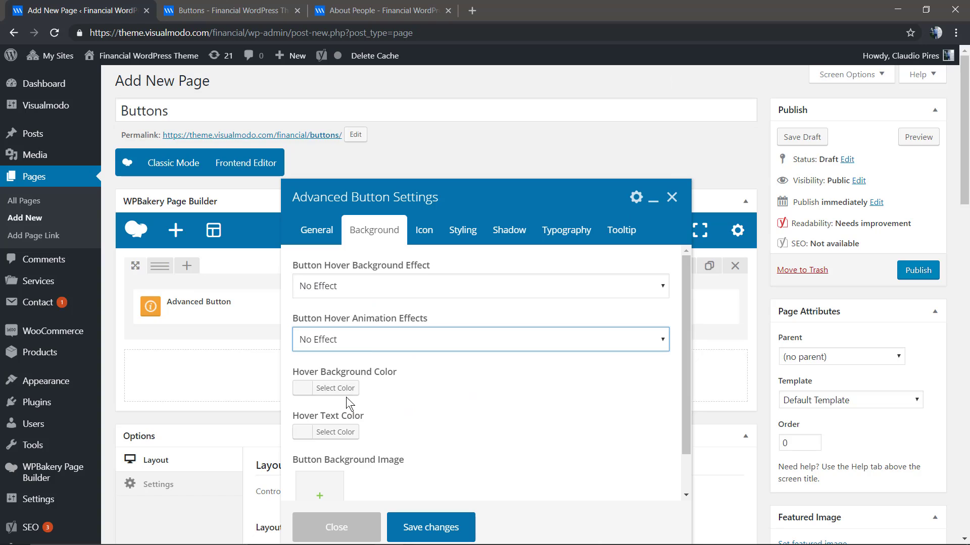
mouse_move(327, 391)
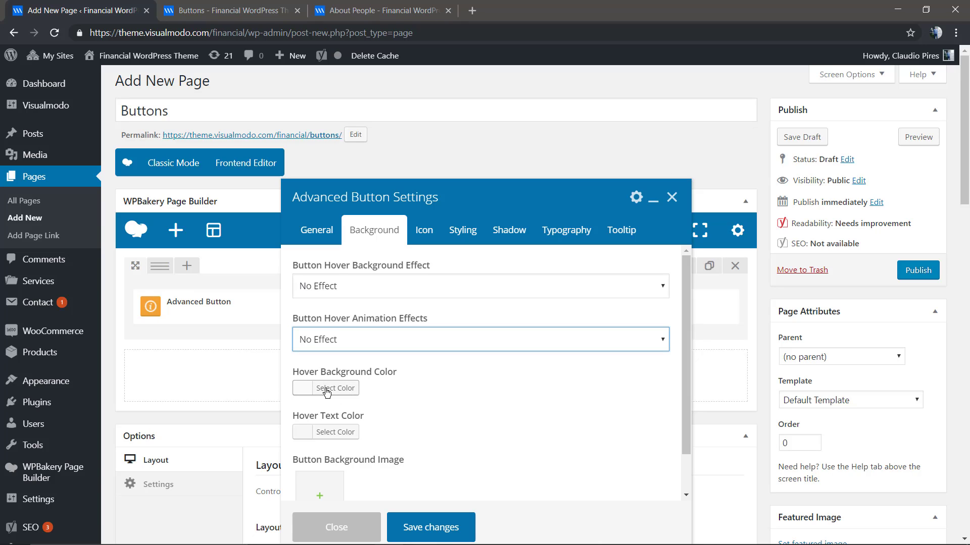
click(335, 388)
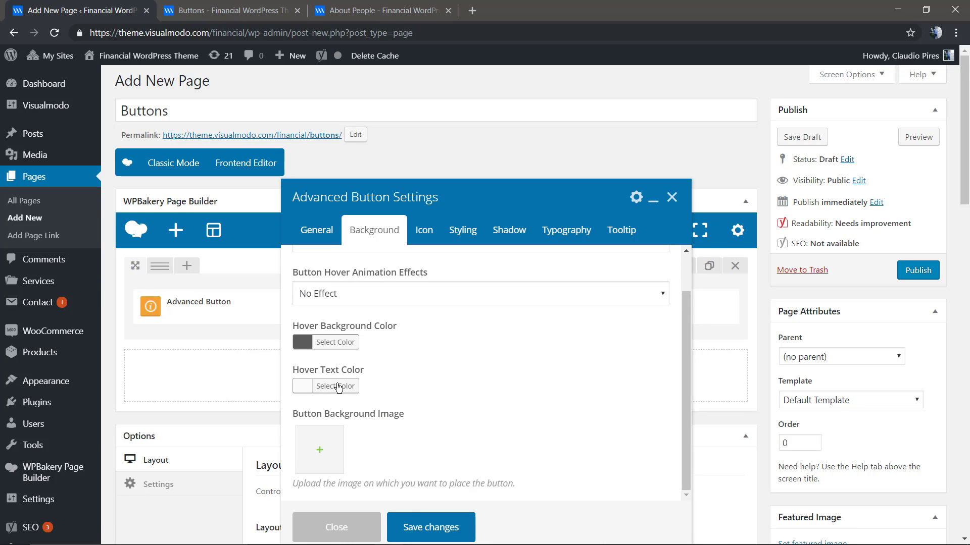
click(337, 386)
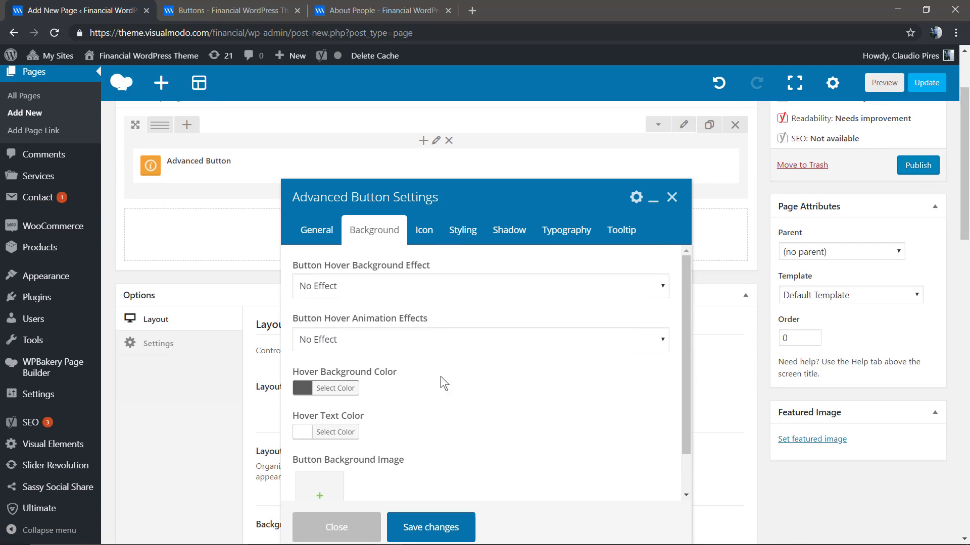
click(424, 229)
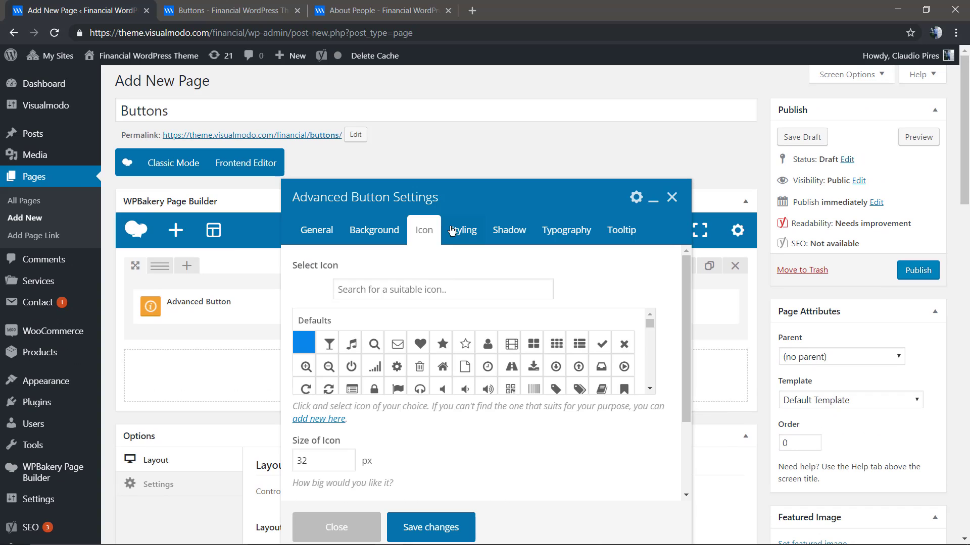
- Give the Advanced Button a solid border and pick its border colour
click(463, 229)
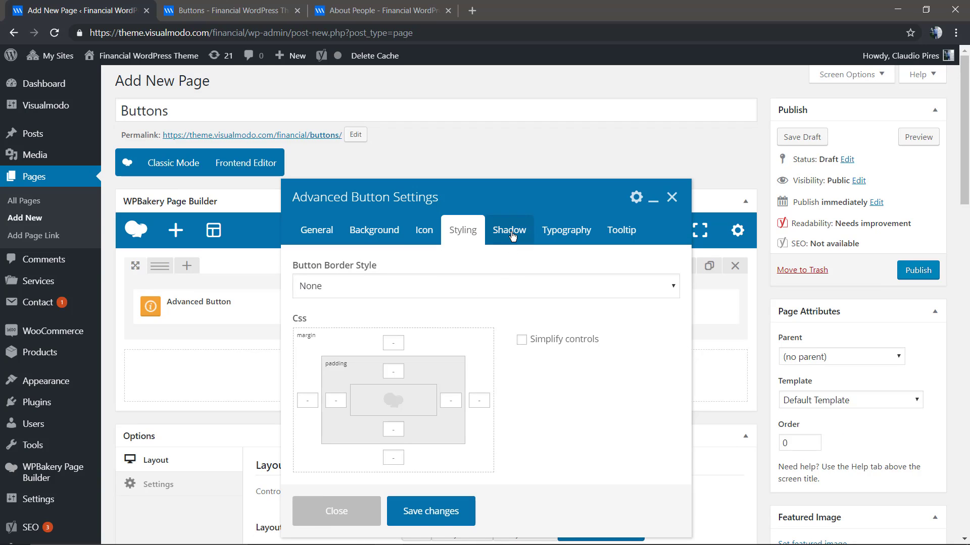
click(509, 230)
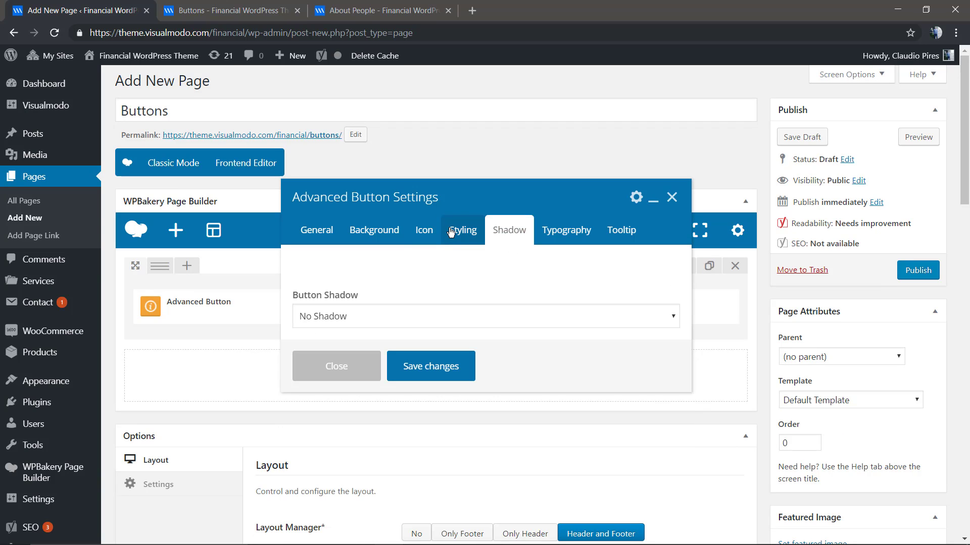
click(463, 230)
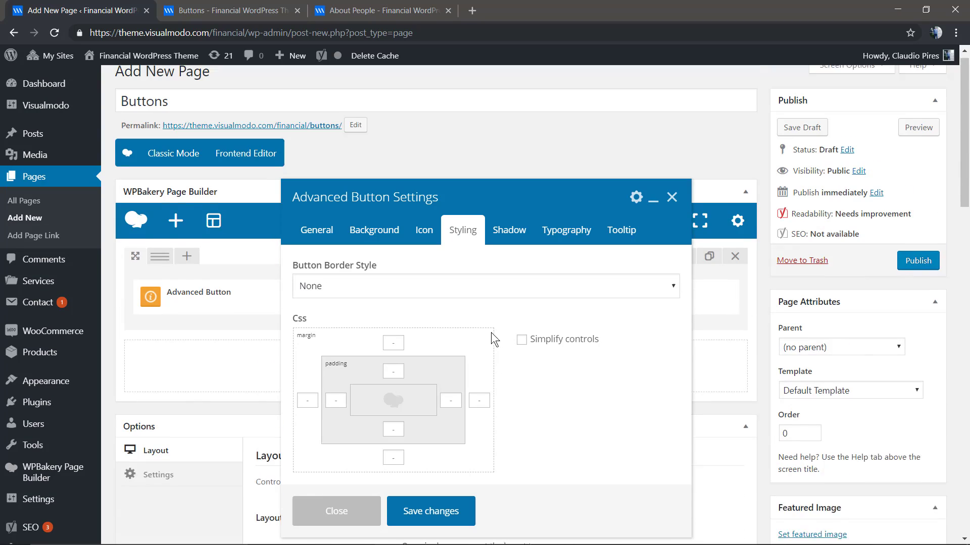
click(479, 285)
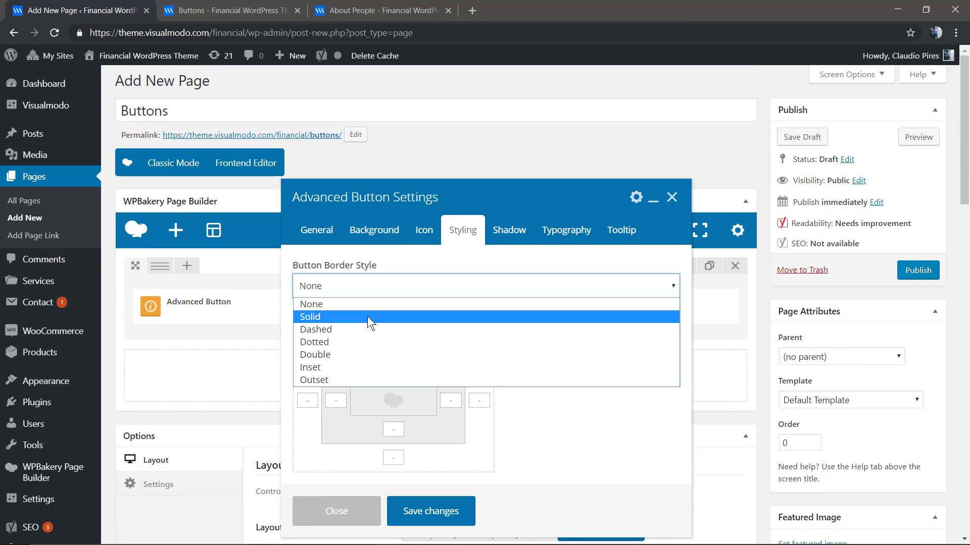
click(310, 316)
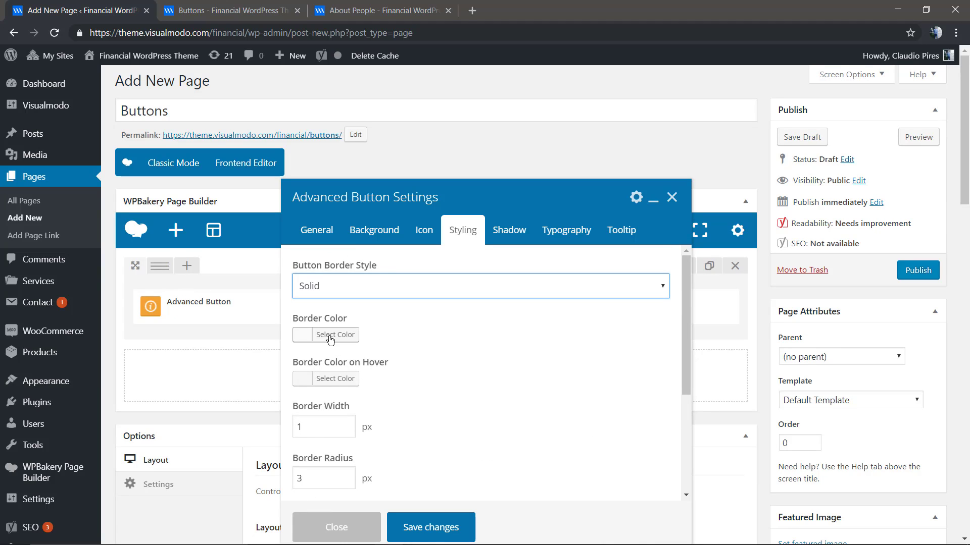
click(335, 334)
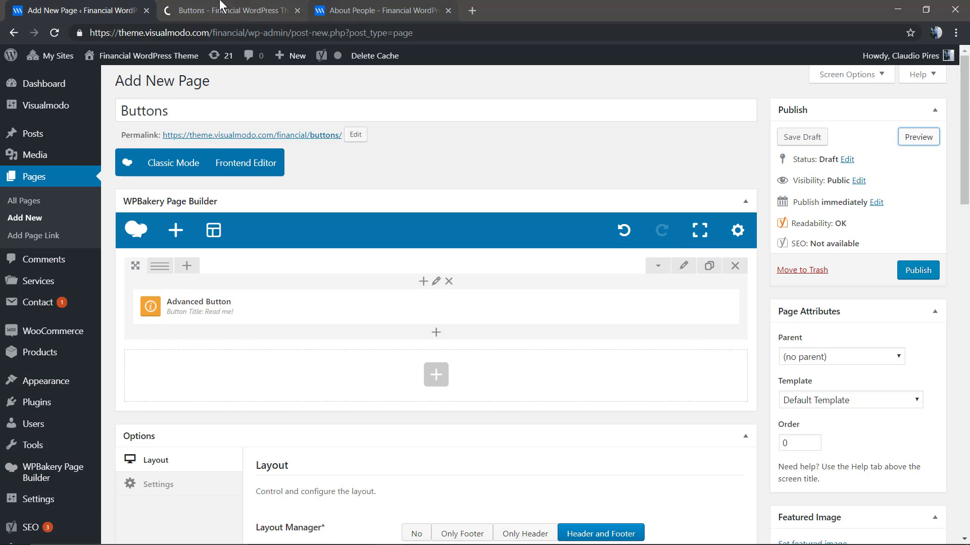
click(918, 137)
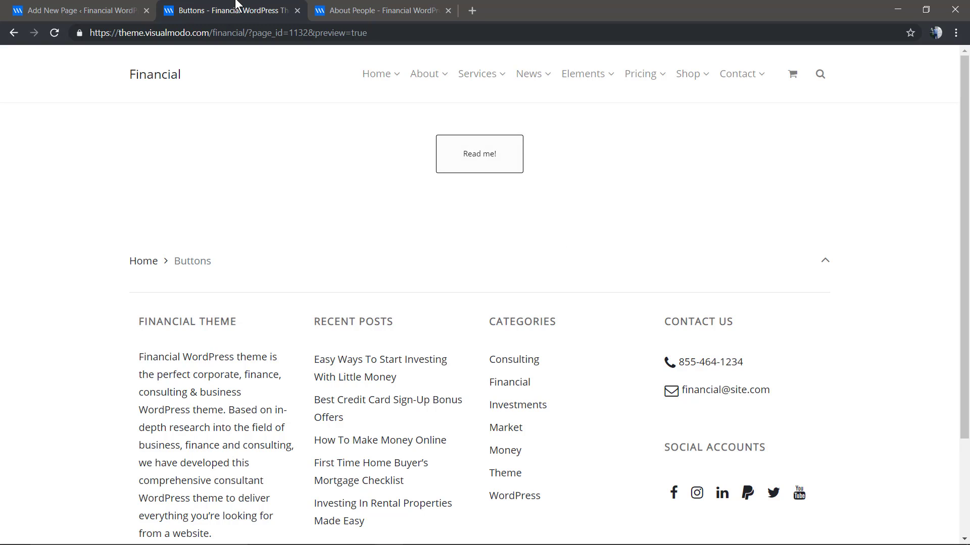
click(75, 10)
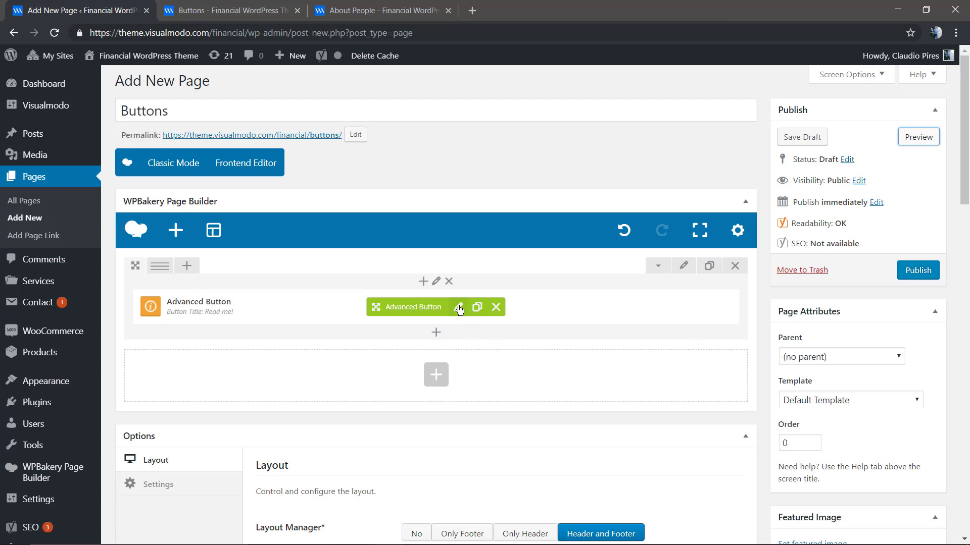
- Set the Advanced Button's text font size to 22 under Typography
click(459, 307)
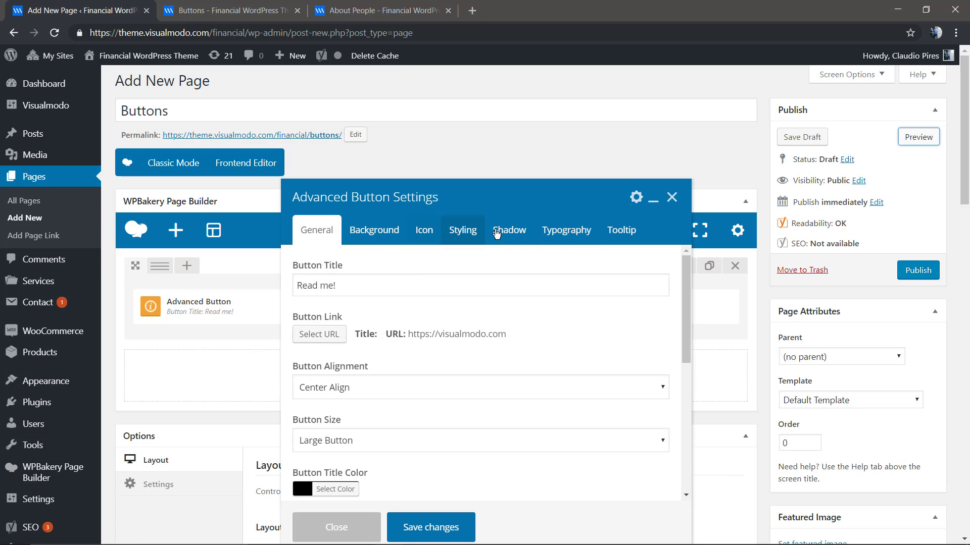
click(566, 230)
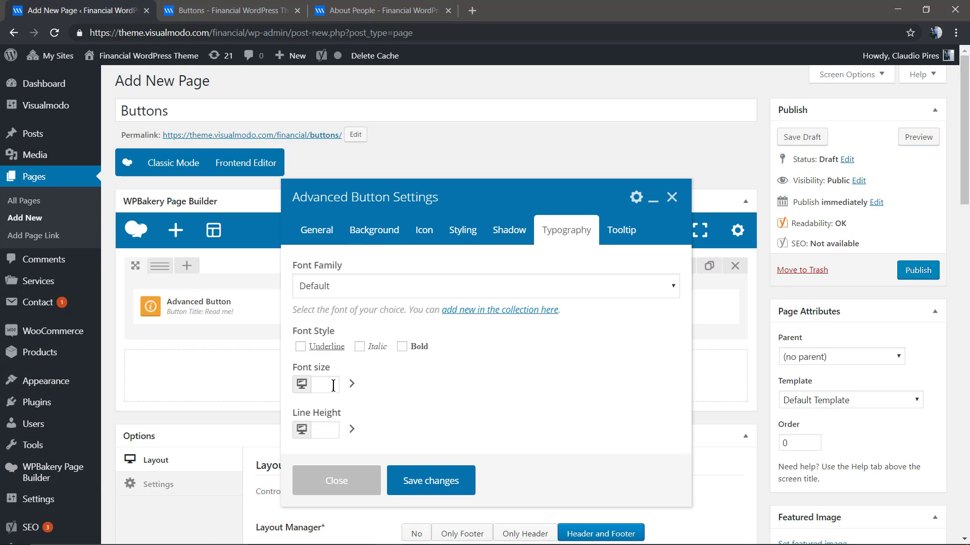
scroll(down, 3)
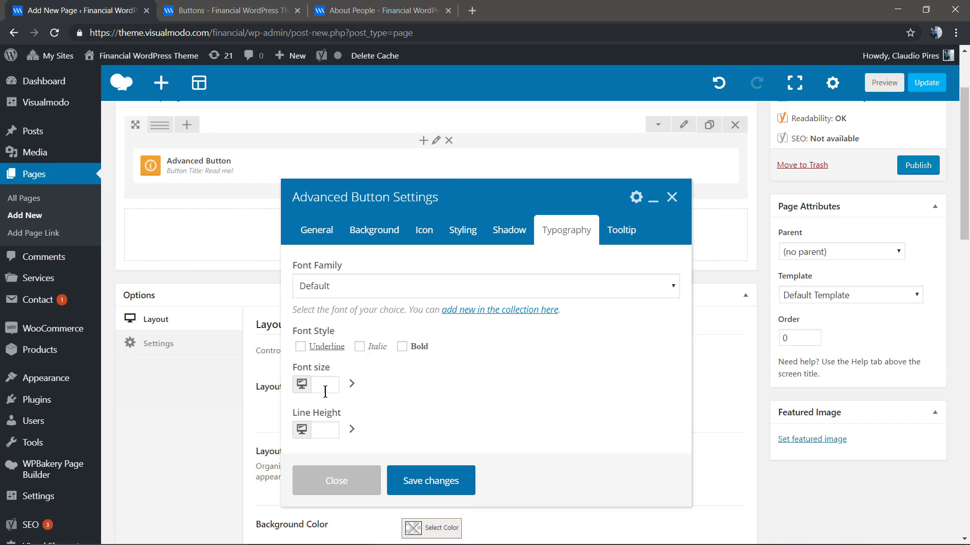
click(324, 385)
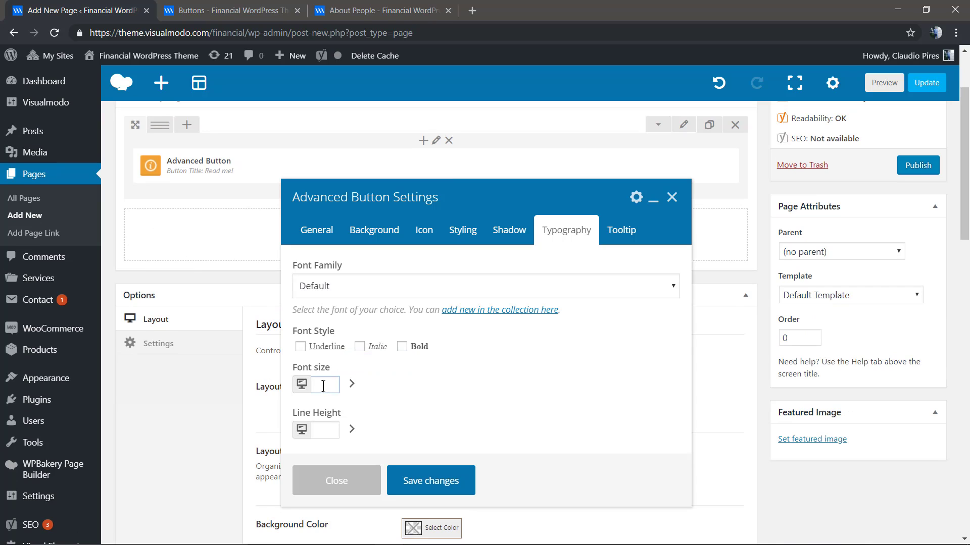
text(22)
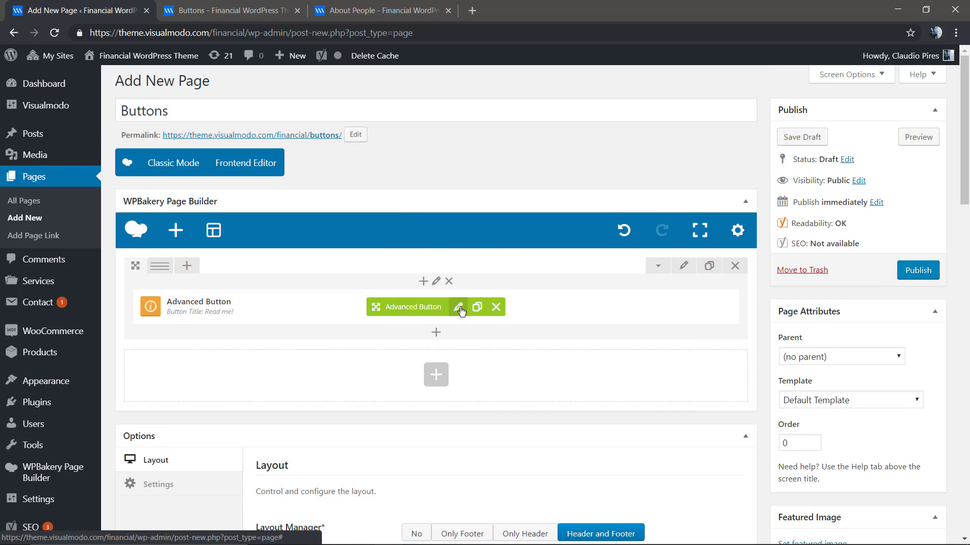
- Add a 'Click me!' tooltip to the Advanced Button and save
click(458, 307)
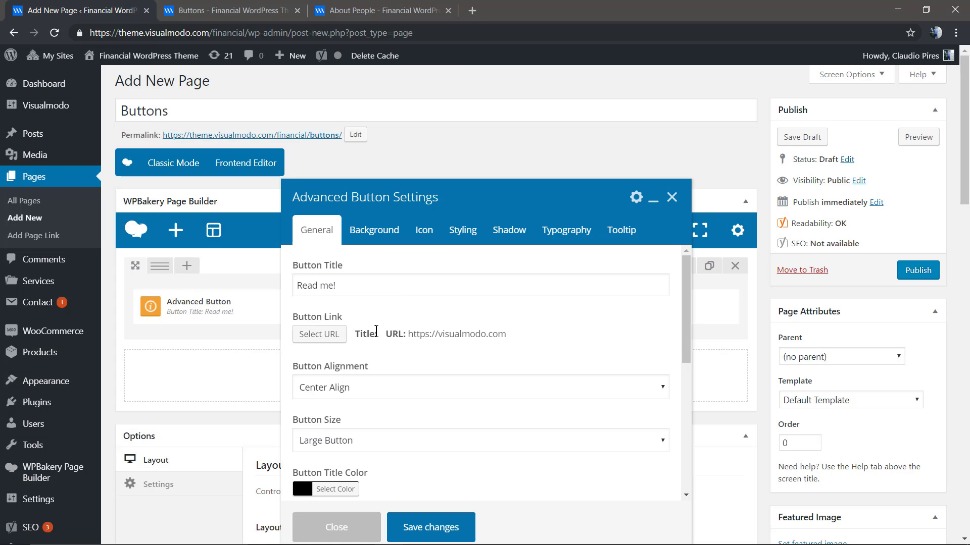
mouse_move(421, 257)
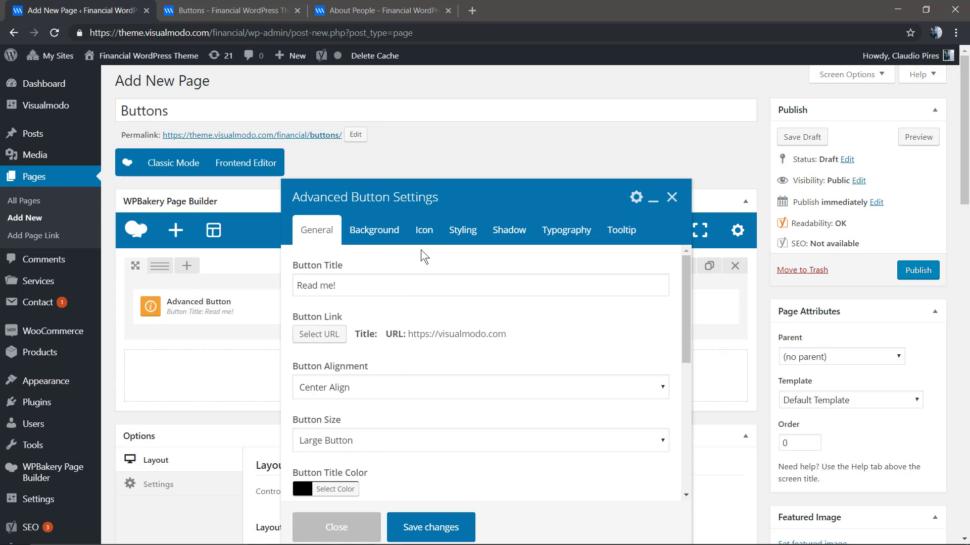
scroll(down, 3)
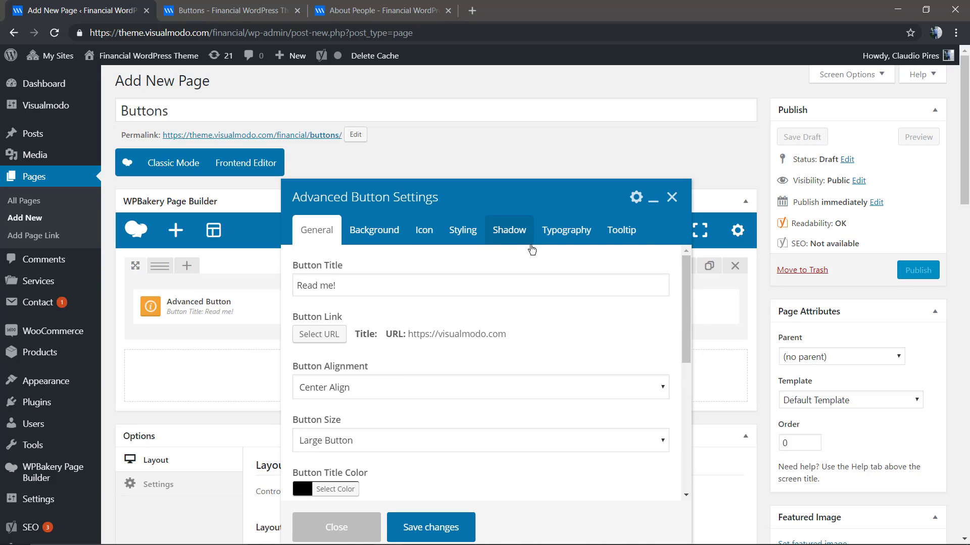
click(621, 230)
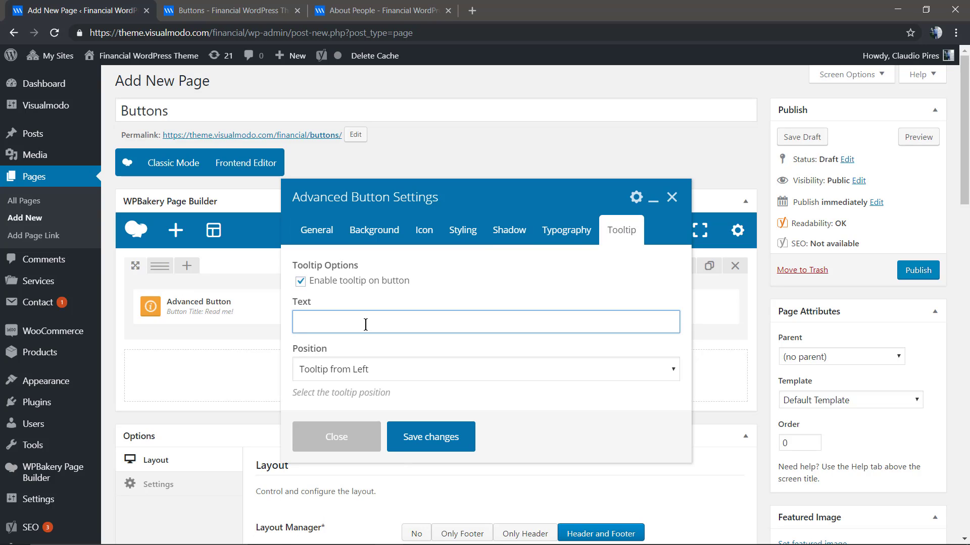
text(Click me!)
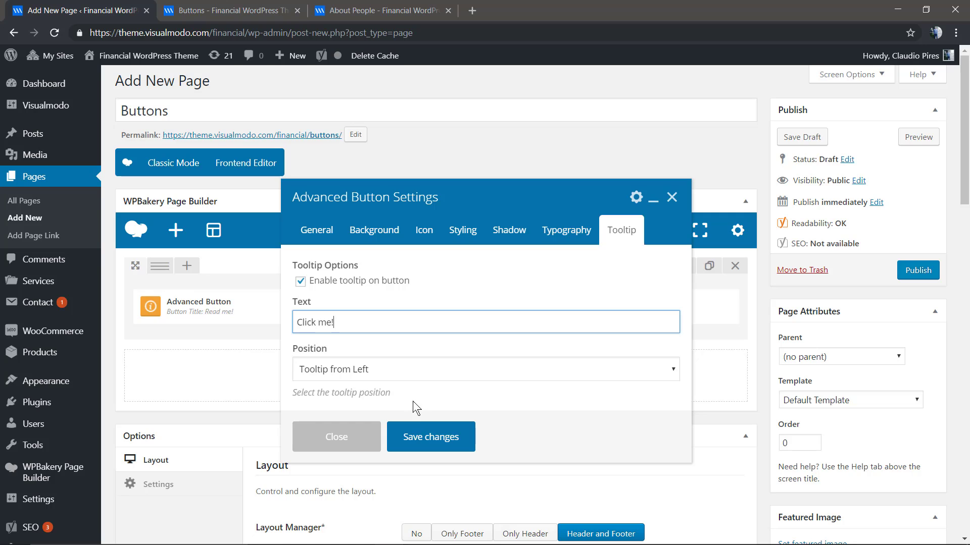
click(431, 436)
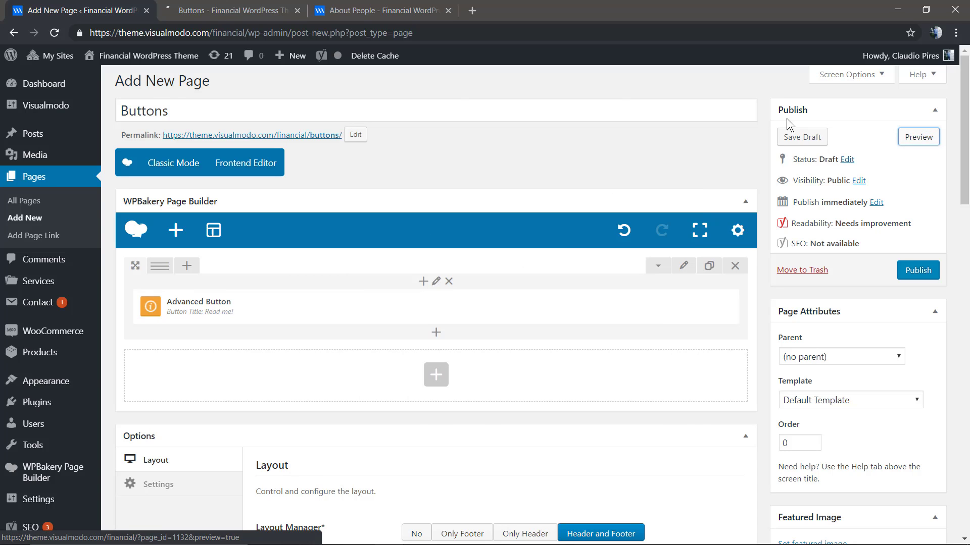
- Open the page preview, ending on the theme demo's About People page
click(229, 9)
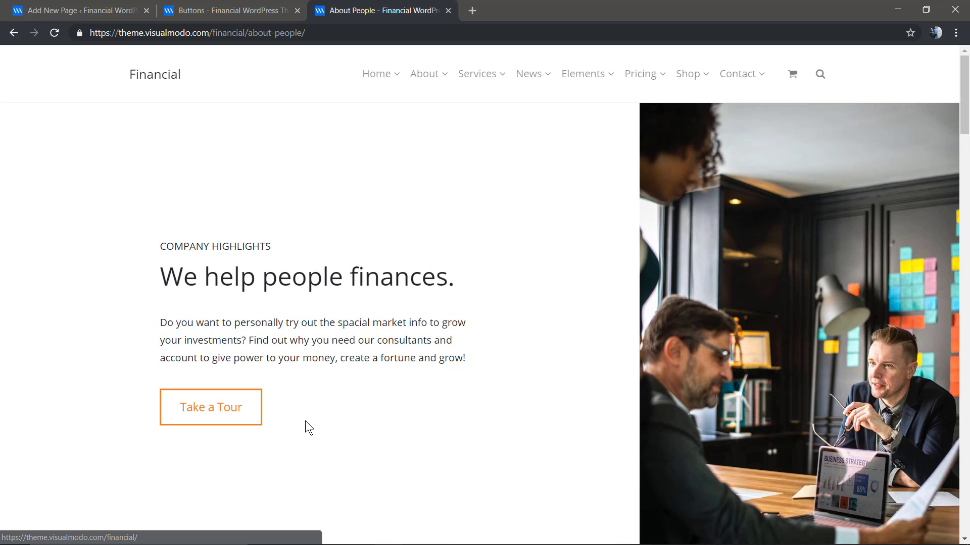
mouse_move(281, 423)
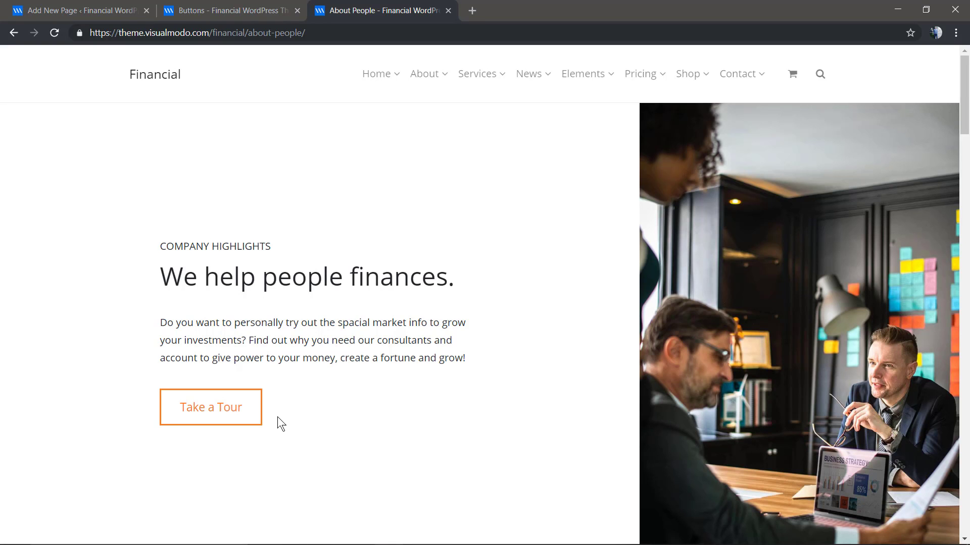